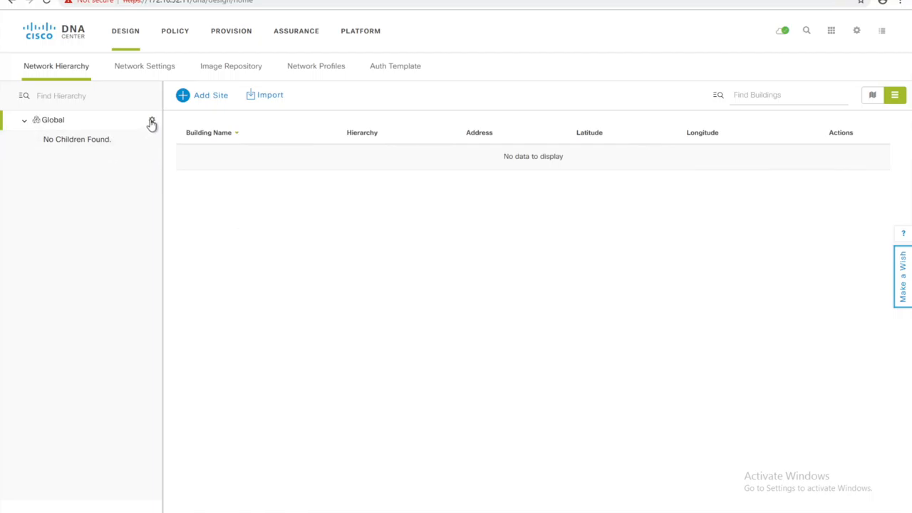
Step: Add an area named India under Global via the Global site's Add Area option
left_click(151, 120)
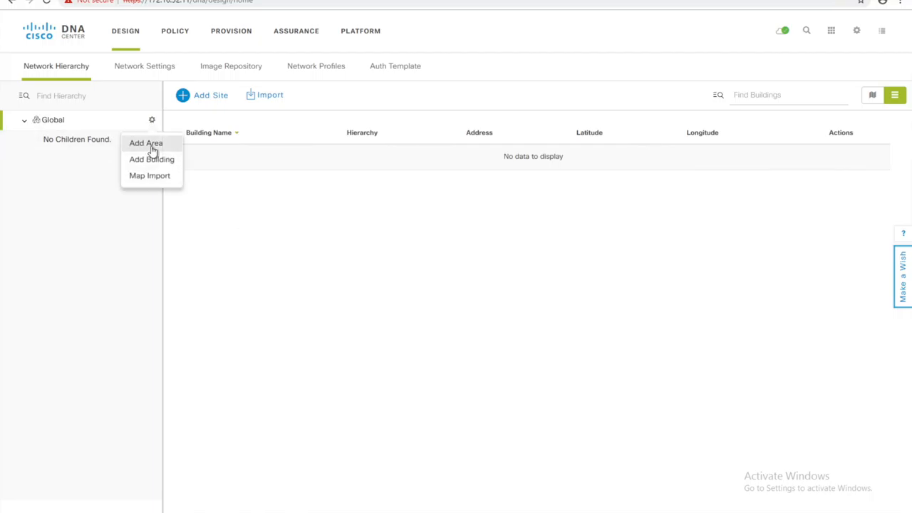
left_click(146, 143)
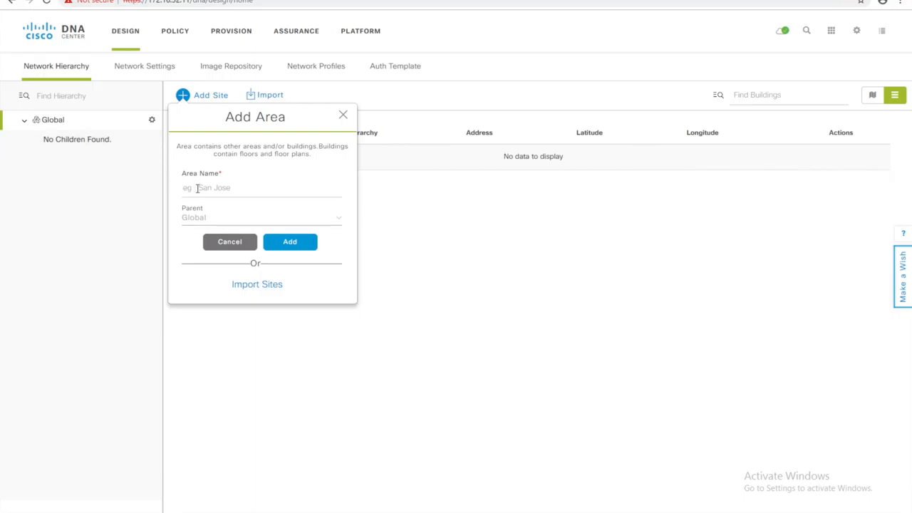
type("India")
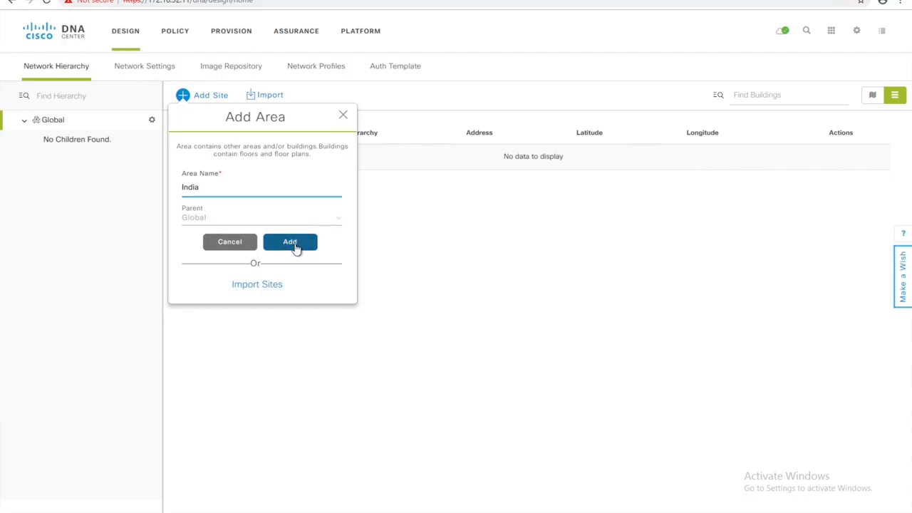
left_click(291, 243)
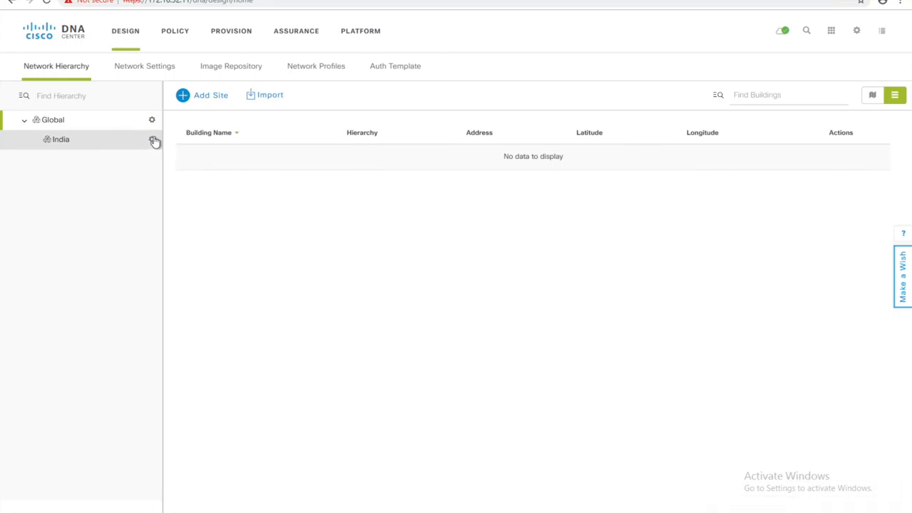
Step: Add building Bangalore-1 under India with latitude 1 and longitude 1
left_click(151, 140)
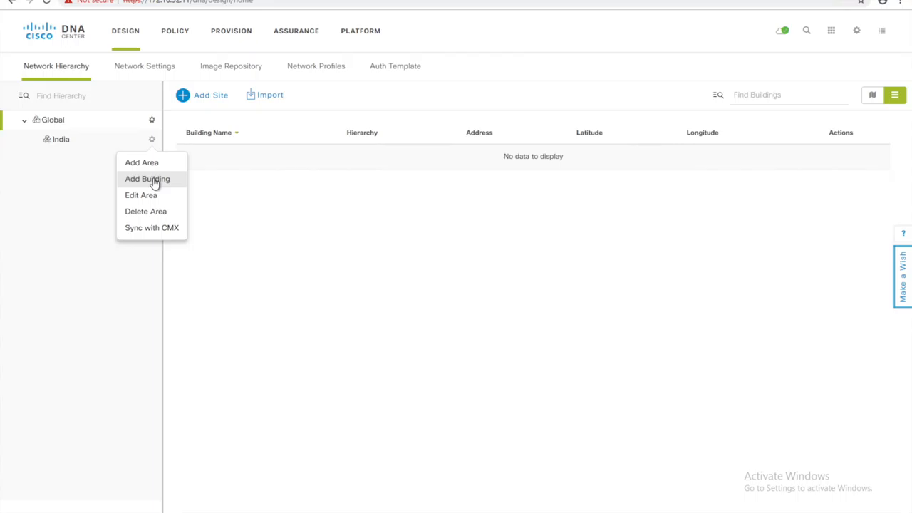
mouse_move(142, 196)
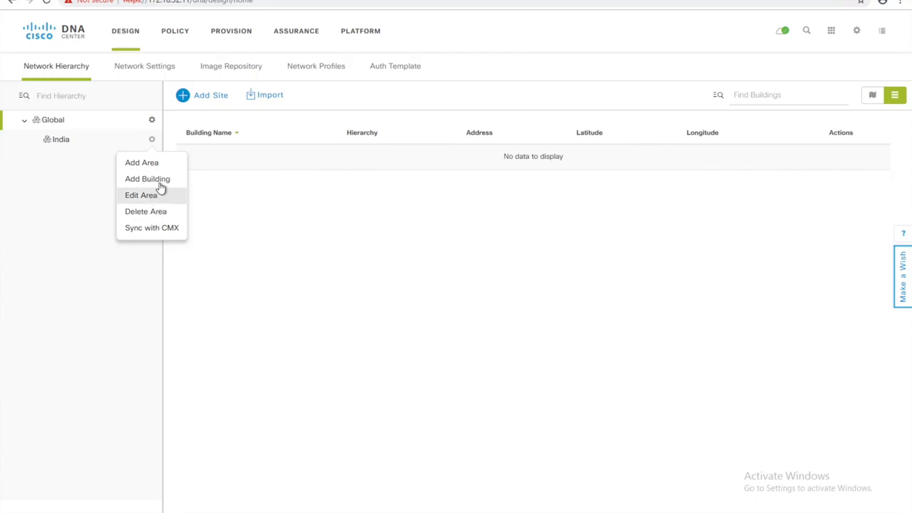
mouse_move(148, 179)
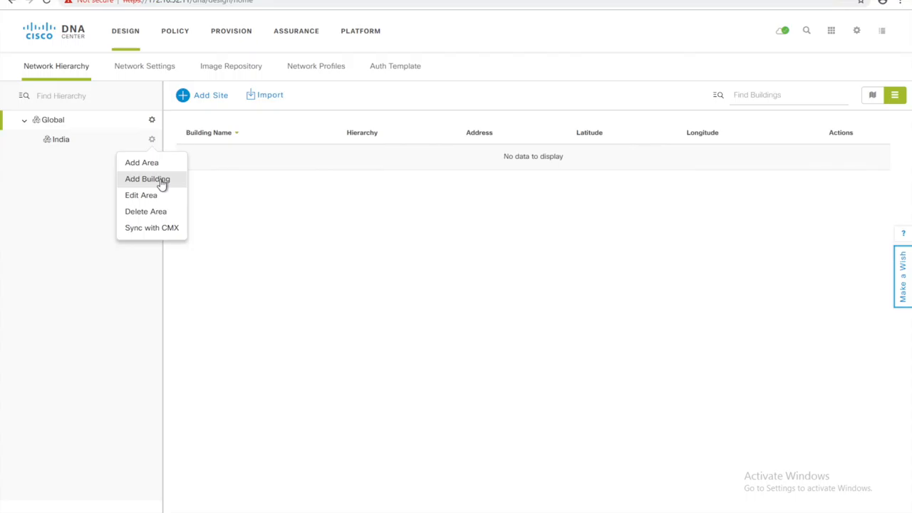
left_click(147, 180)
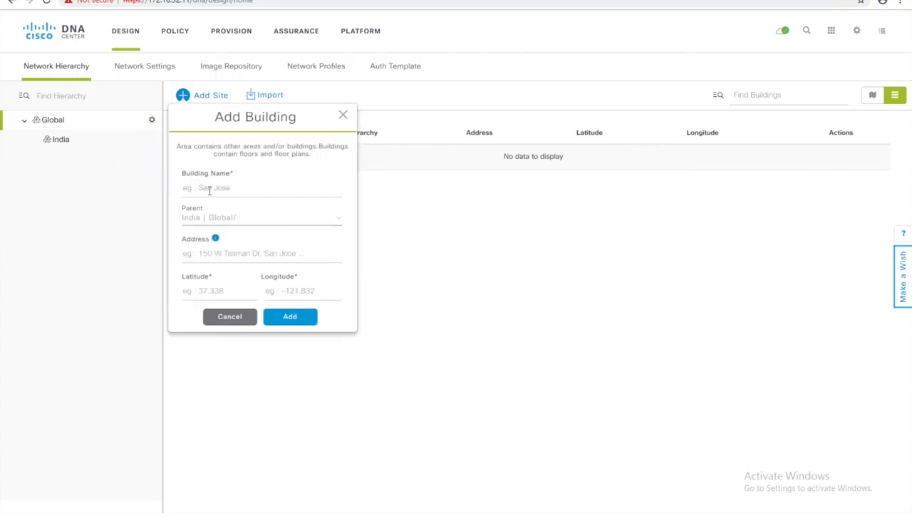
type("B")
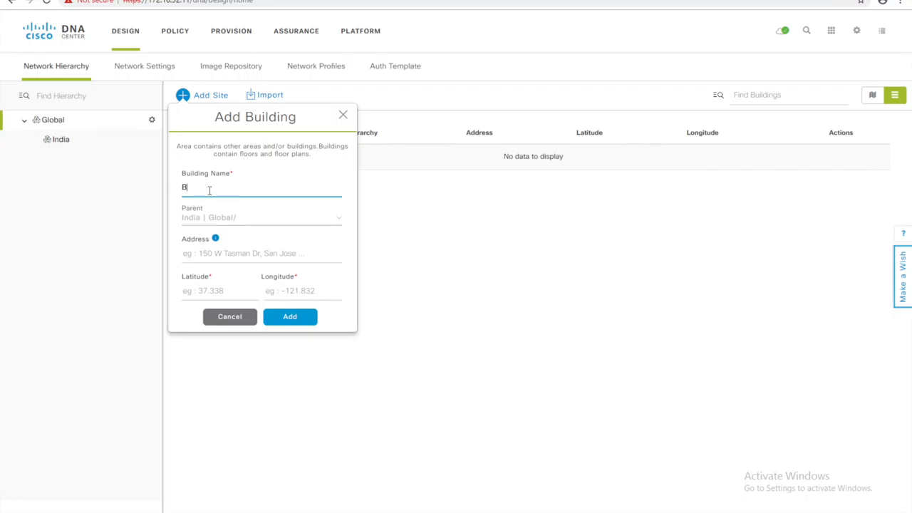
type("angalore-1")
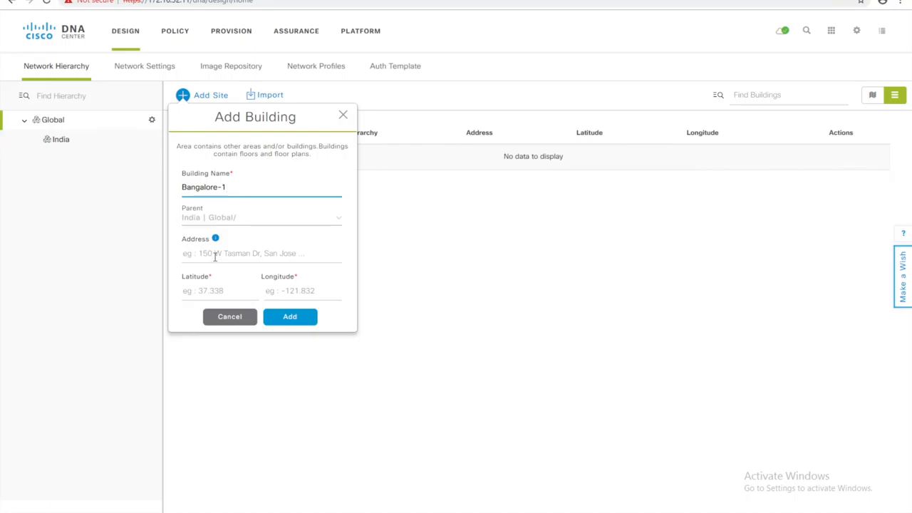
left_click(263, 254)
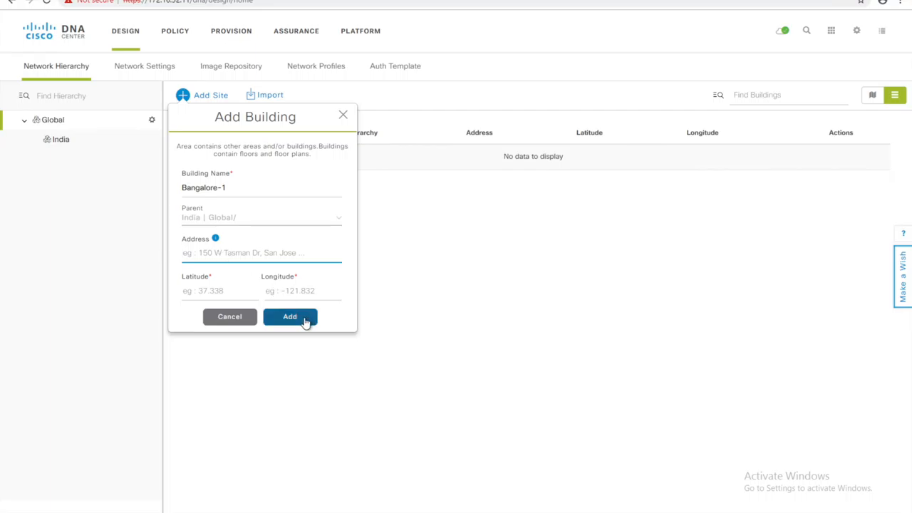
left_click(289, 317)
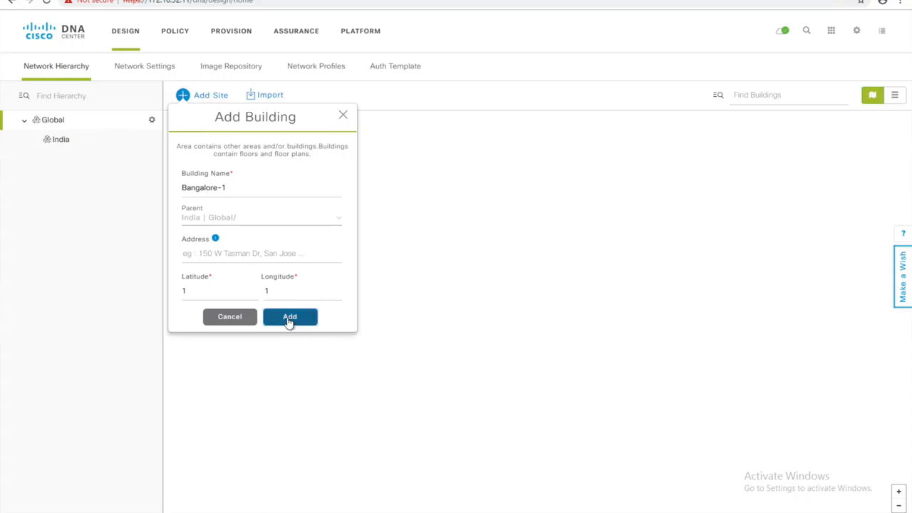
left_click(289, 317)
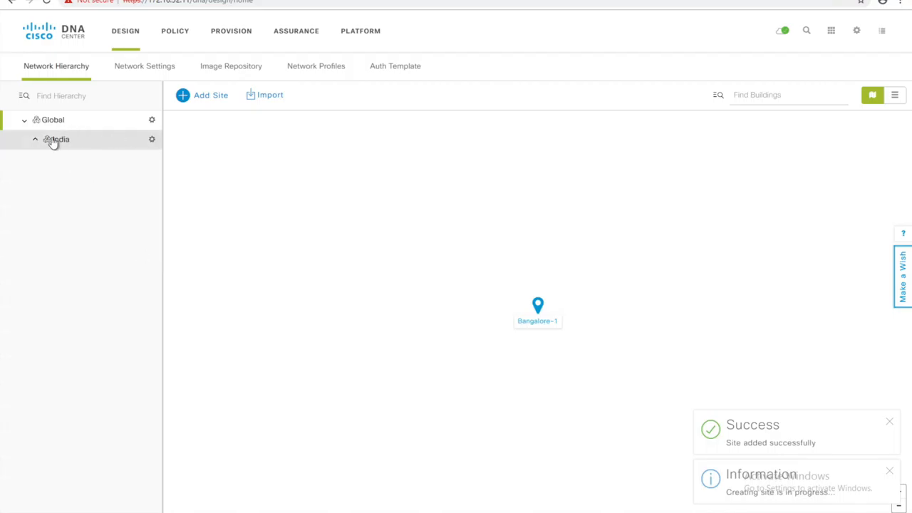
Step: Add building Bangalore-2 under India with latitude 2 and longitude 2
left_click(34, 139)
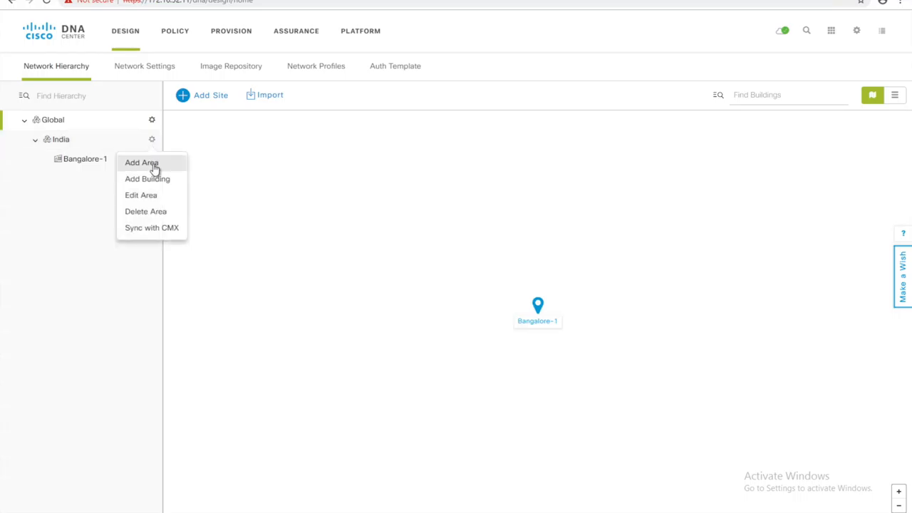
left_click(148, 180)
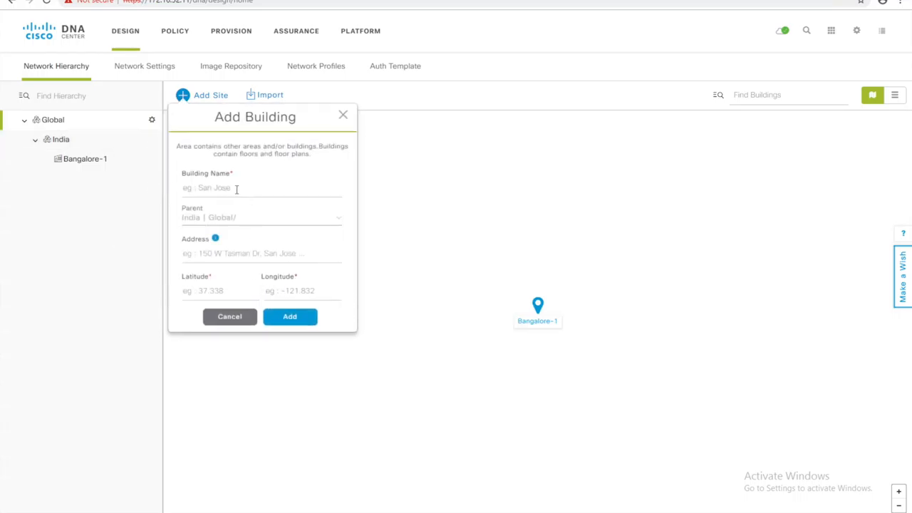
type("Bangalore-")
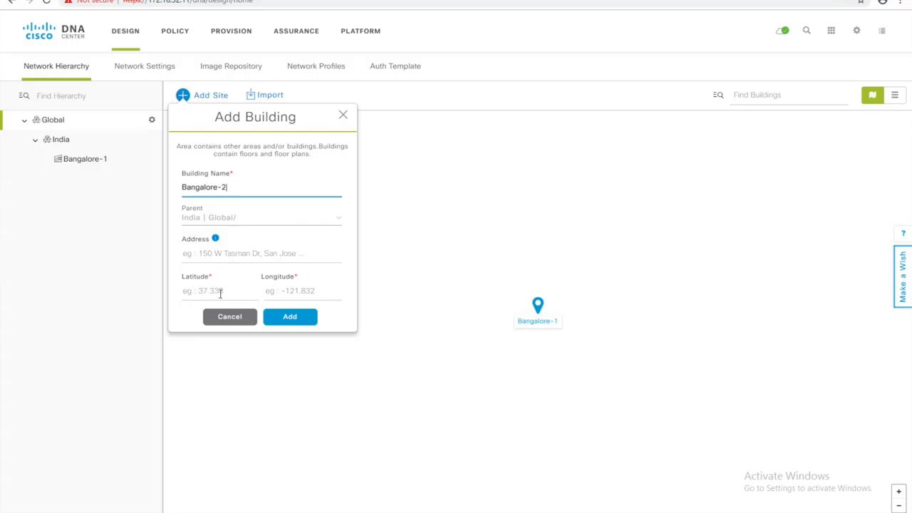
type("2")
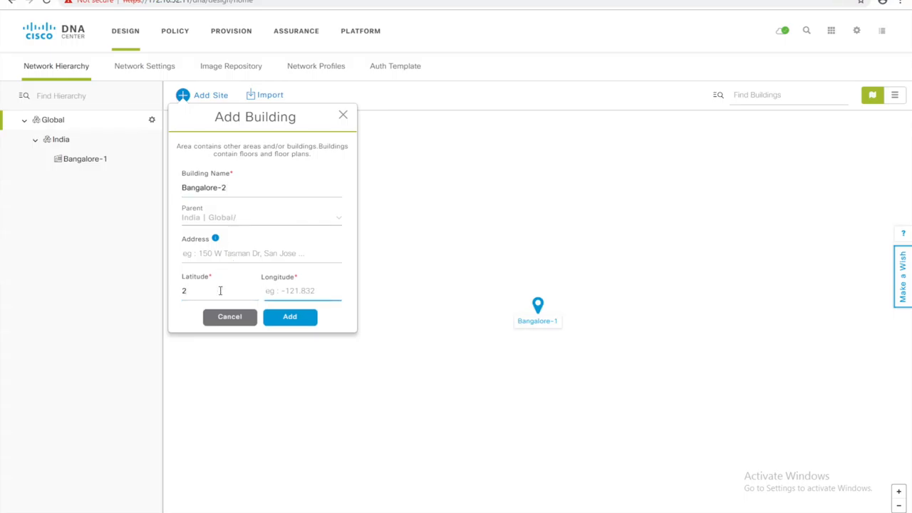
type("2")
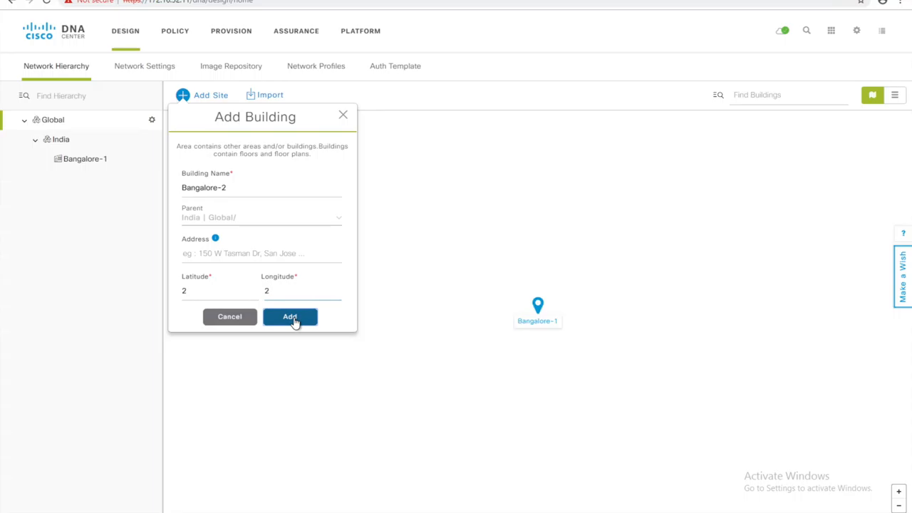
left_click(291, 316)
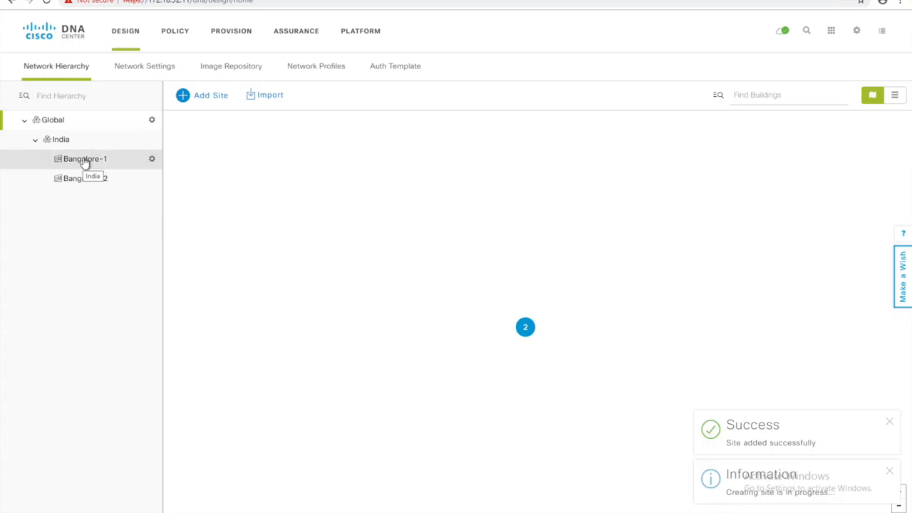
left_click(151, 160)
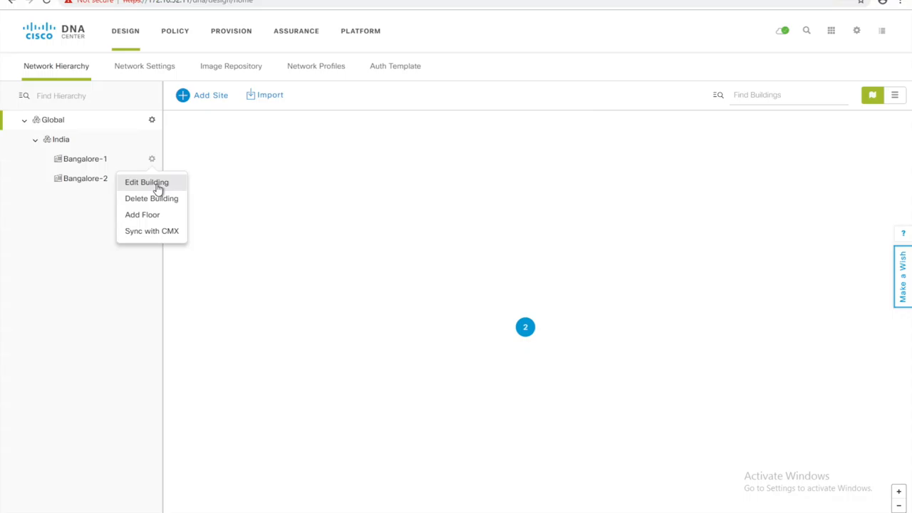
Step: Add a floor named Floor1 under Bangalore-1 without a floor plan image
left_click(160, 223)
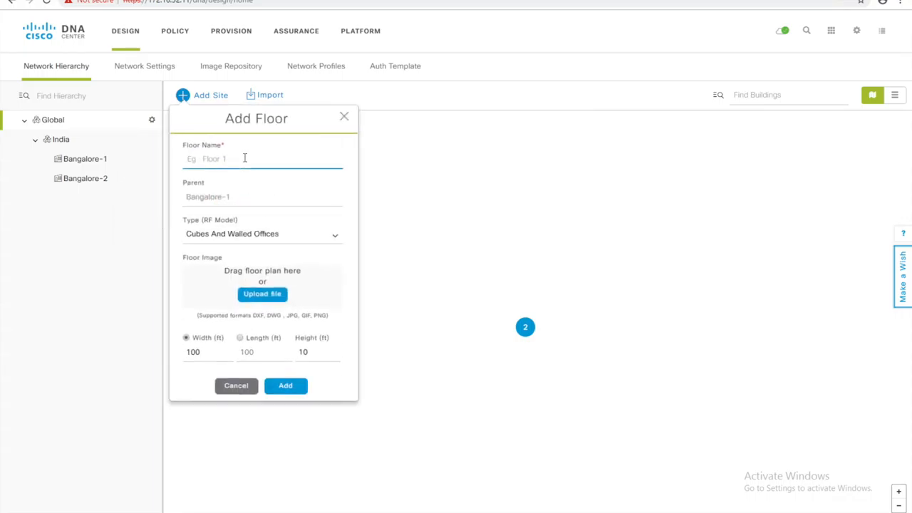
type("Floor1")
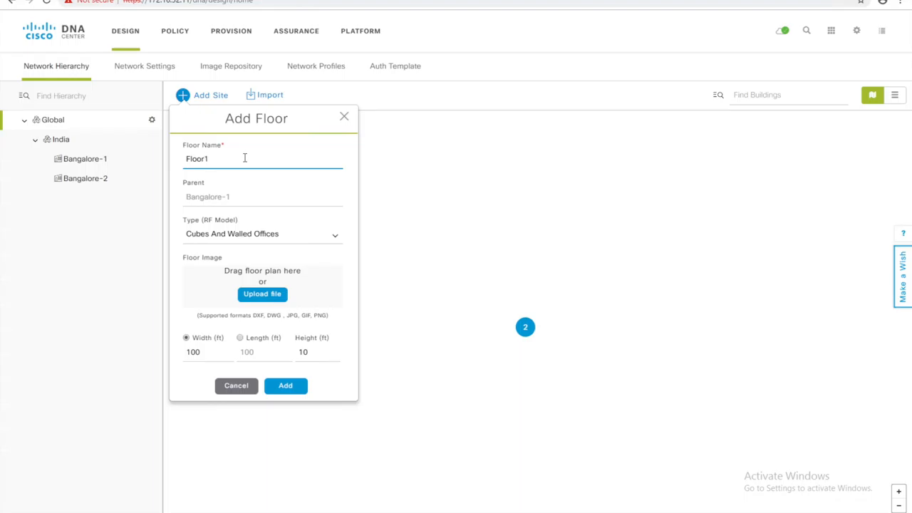
left_click(262, 158)
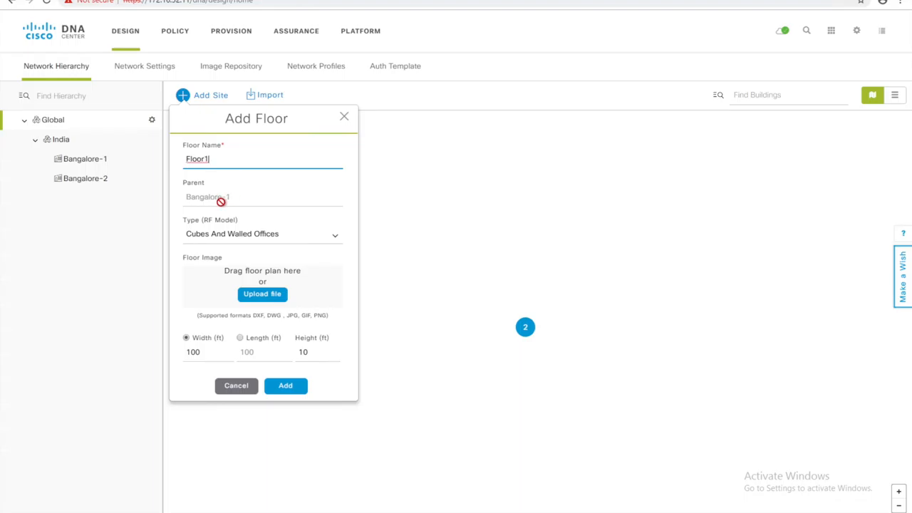
mouse_move(279, 367)
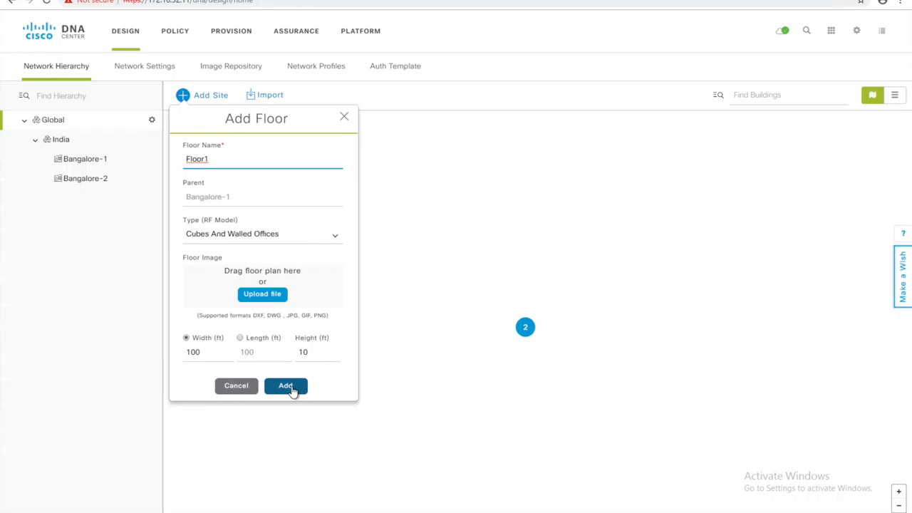
left_click(286, 384)
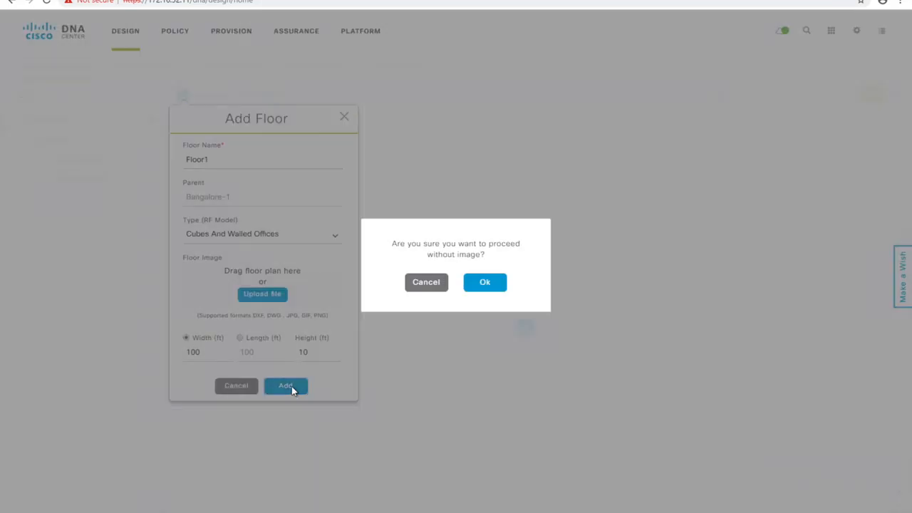
left_click(485, 282)
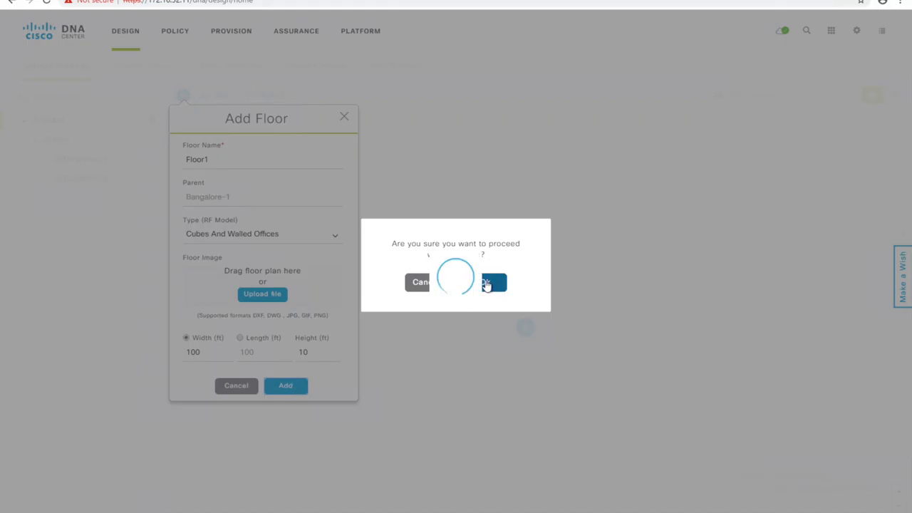
left_click(494, 282)
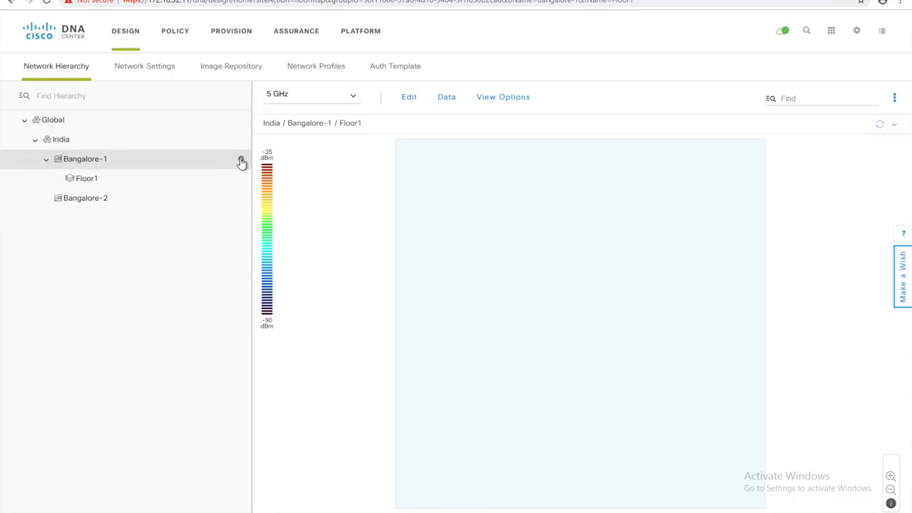
Step: Add Floor-2 under Bangalore-1 with the cubes and walled offices type, no image, and show Bangalore-2's floors
left_click(241, 159)
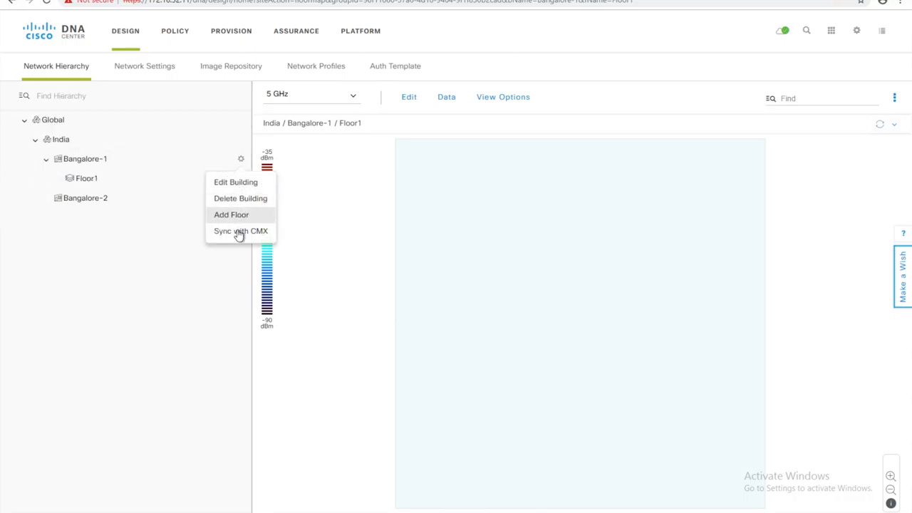
left_click(231, 214)
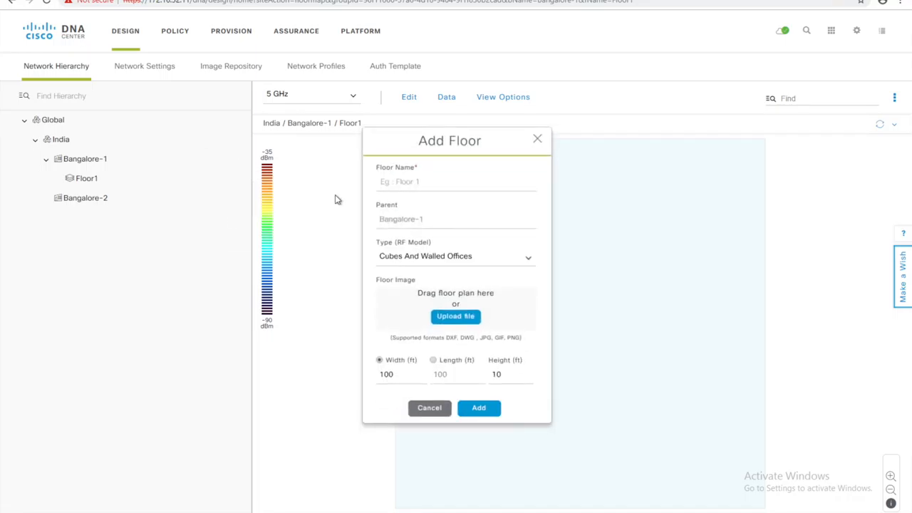
type("Floor-2")
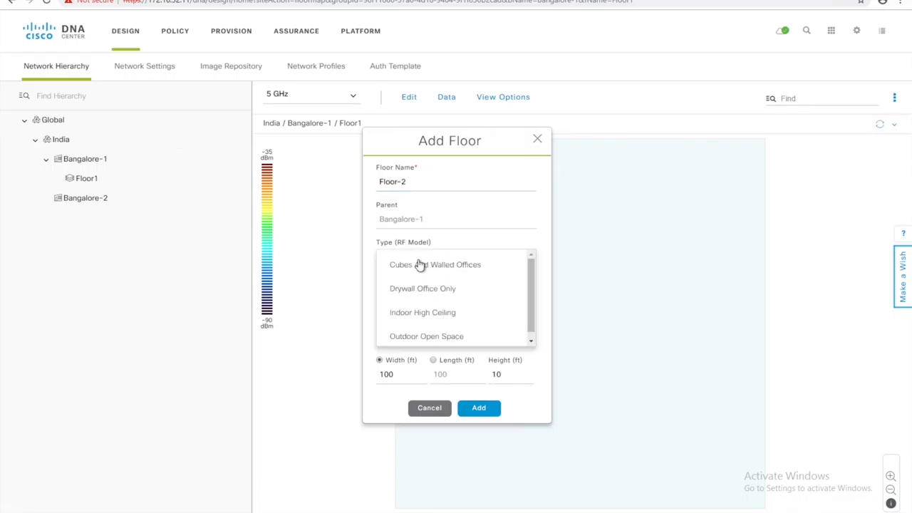
left_click(435, 263)
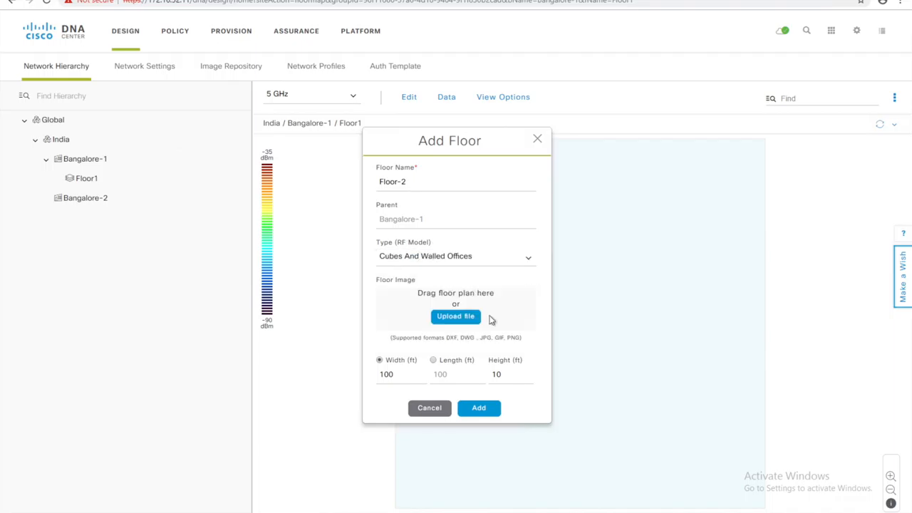
left_click(479, 407)
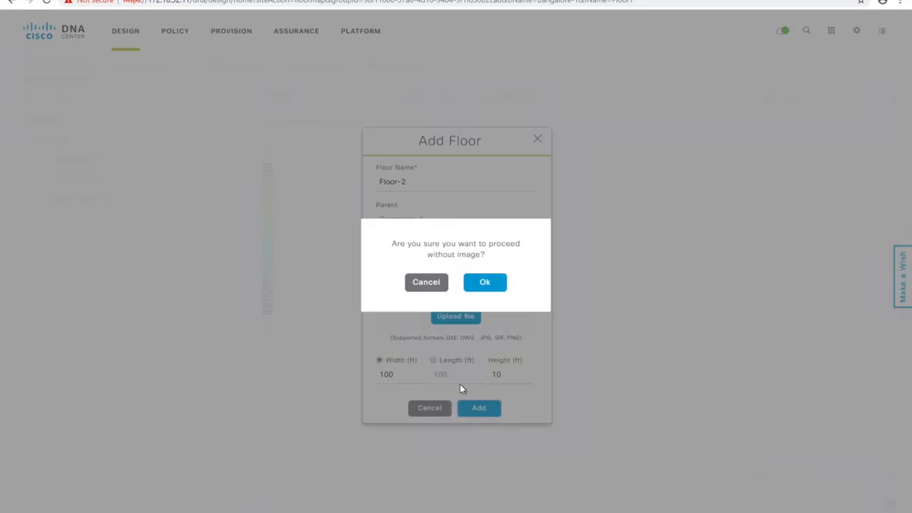
left_click(485, 282)
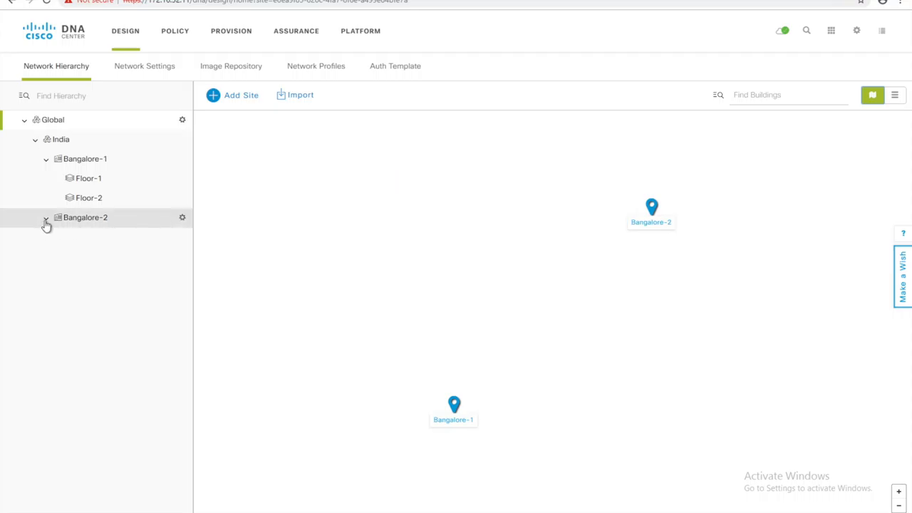
left_click(46, 217)
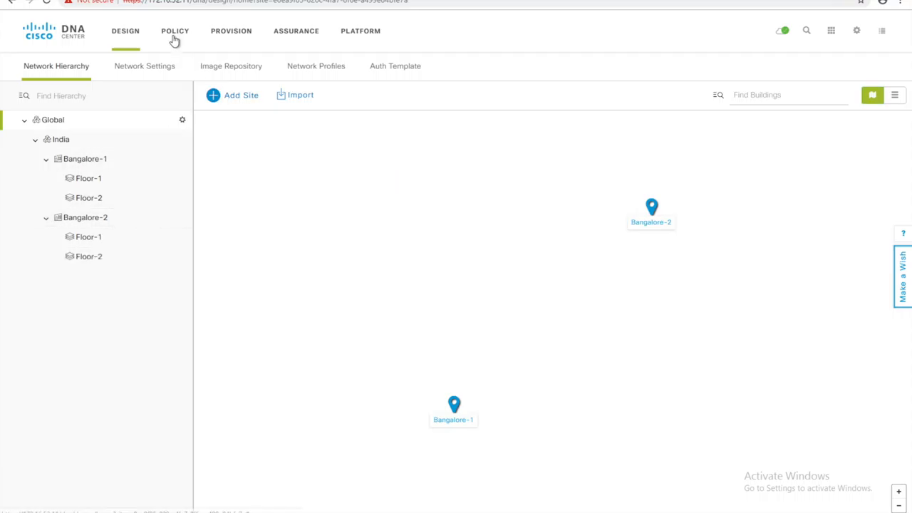
mouse_move(144, 65)
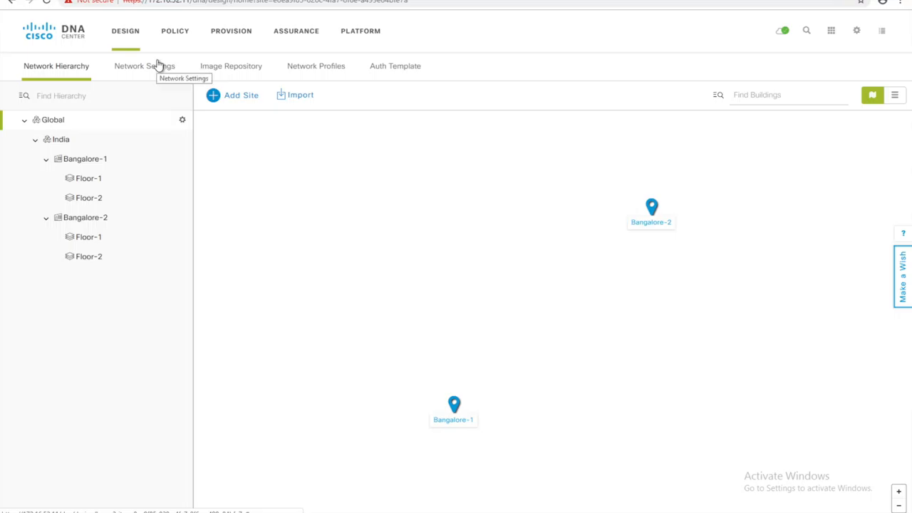
Step: In Network Settings, set DHCP, DNS and Syslog servers to 172.16.99.13 with domain sda.com
left_click(144, 66)
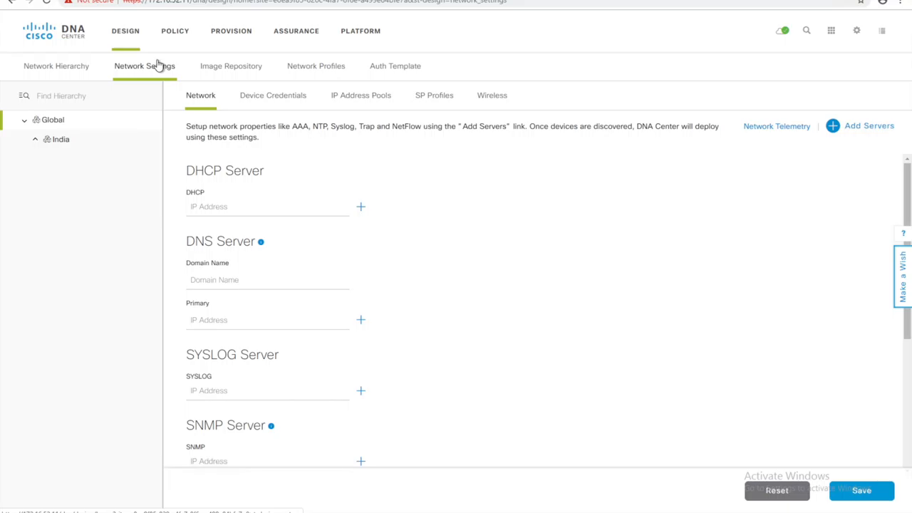
left_click(56, 66)
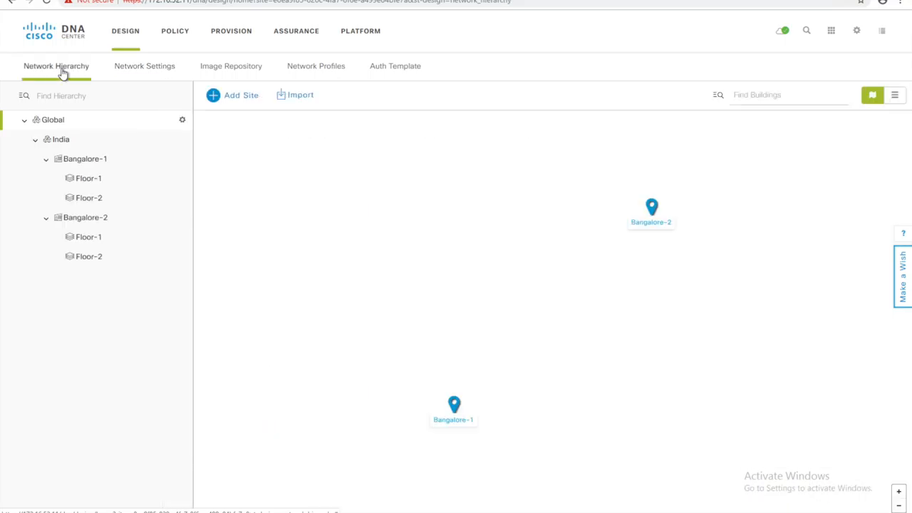
left_click(146, 66)
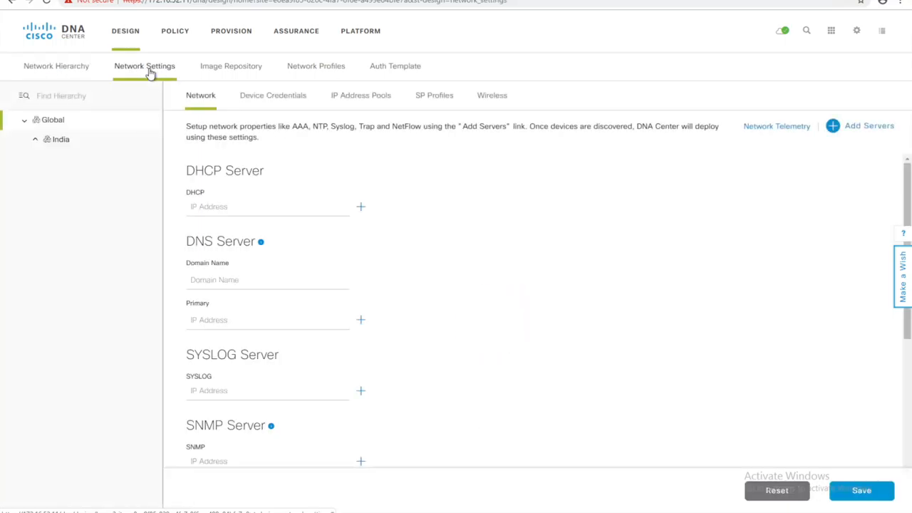
left_click(268, 207)
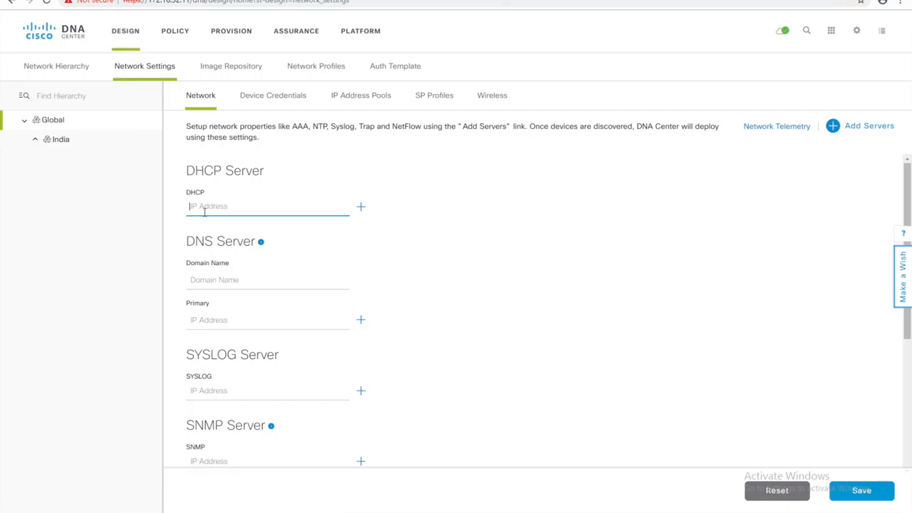
type("172.16.99.13")
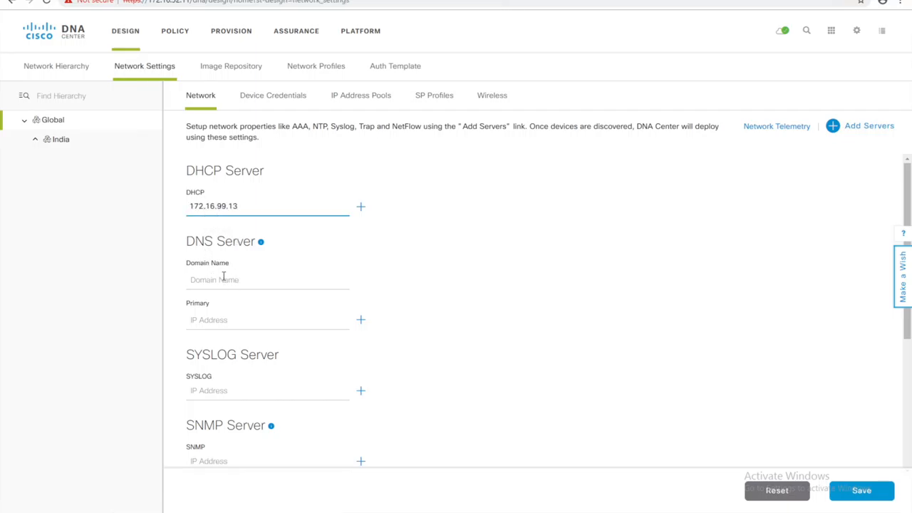
type("172.16.99.13")
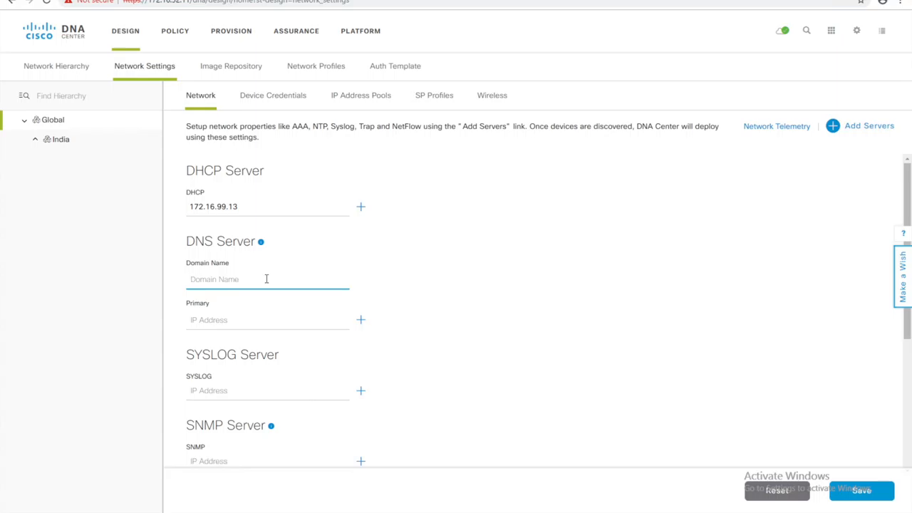
type("sda")
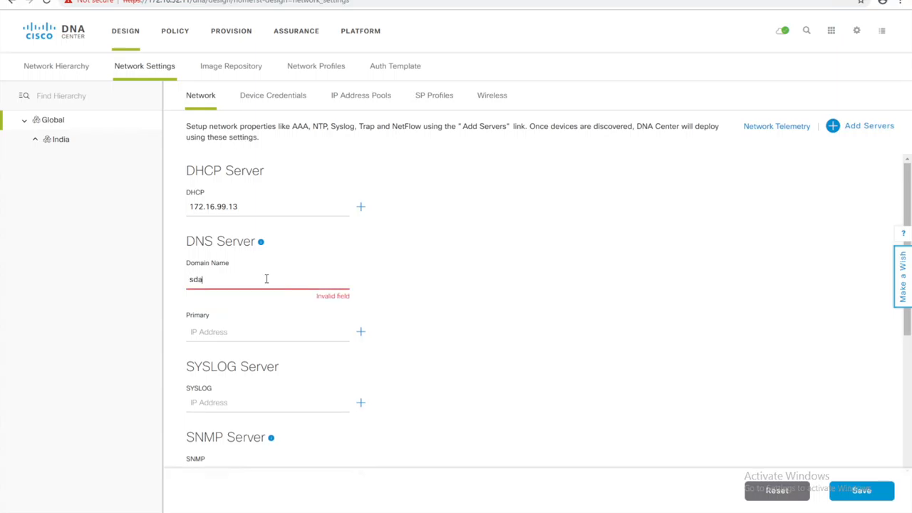
type(".com")
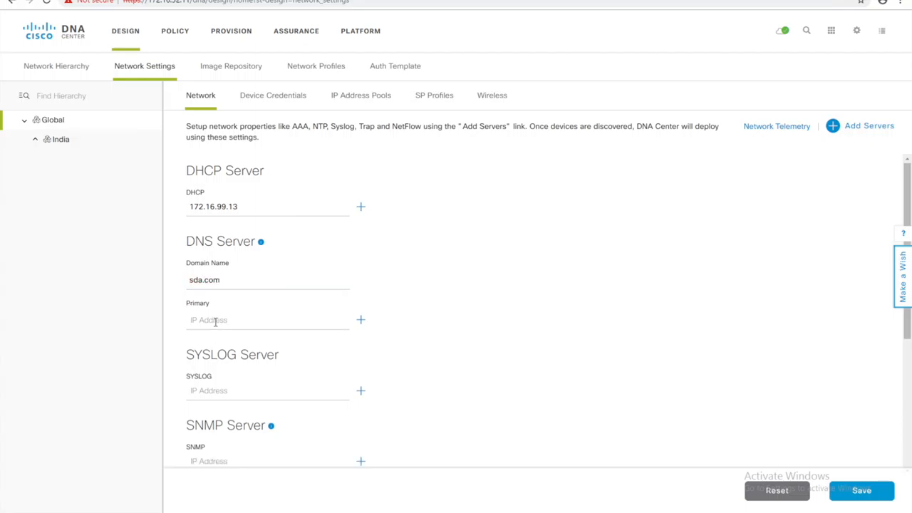
type("172.16.99.13")
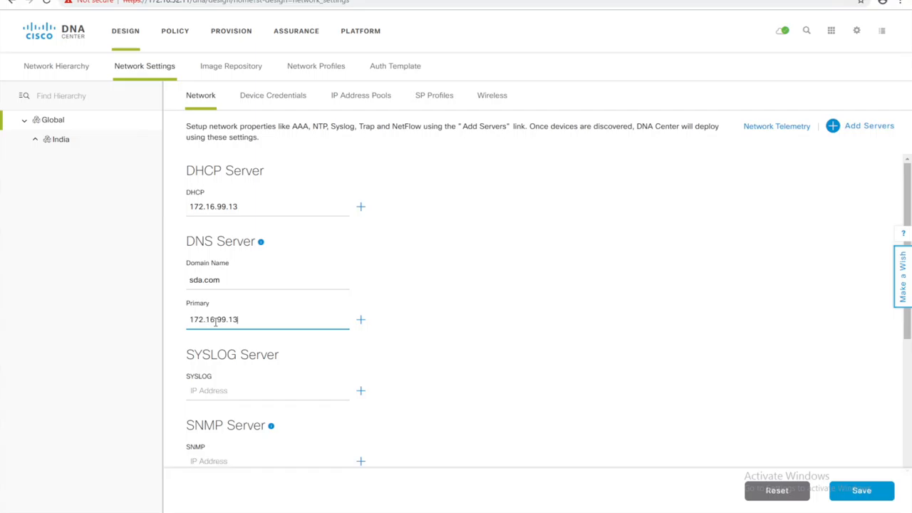
left_click(268, 390)
type("172.16.99.13")
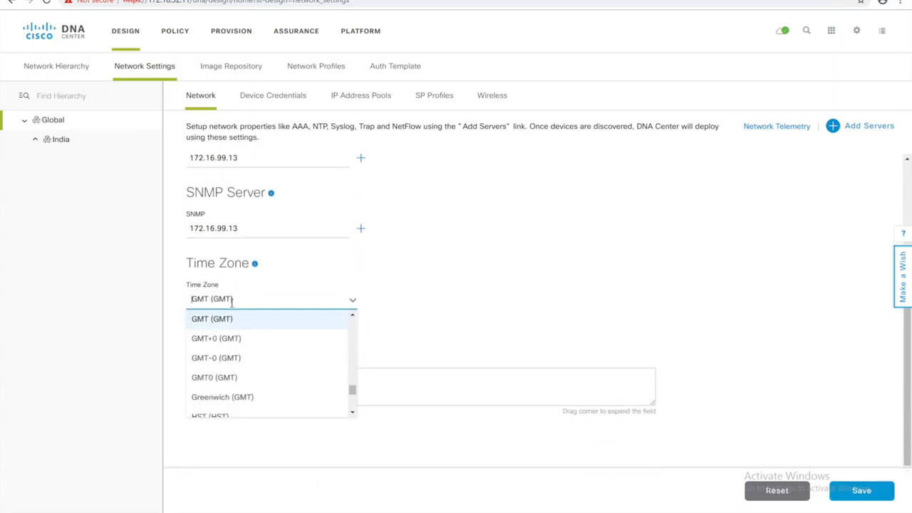
mouse_move(242, 358)
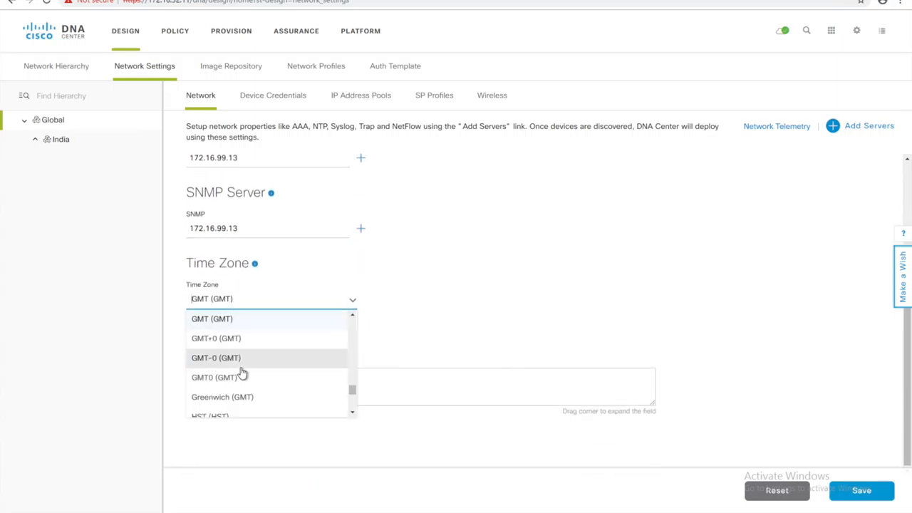
Step: Set the time zone to Asia/Kolkata and enter a banner message
scroll("down", 3)
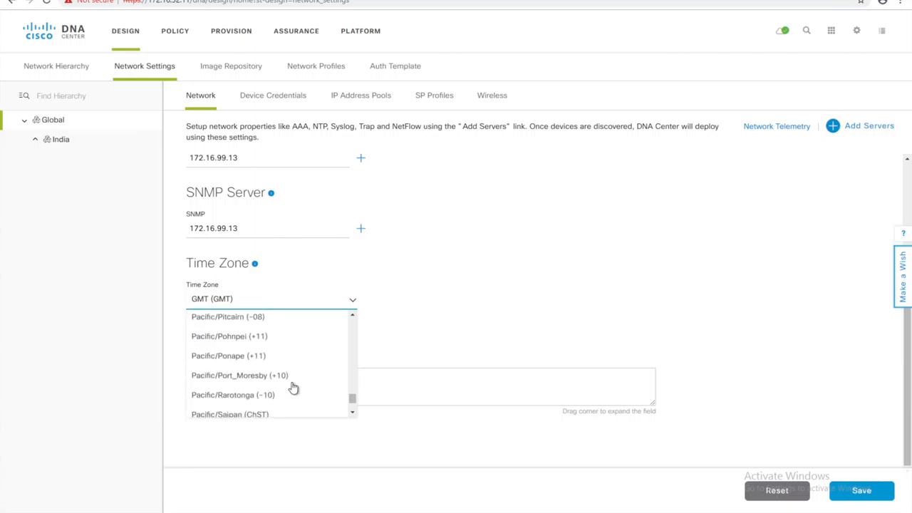
type("IST")
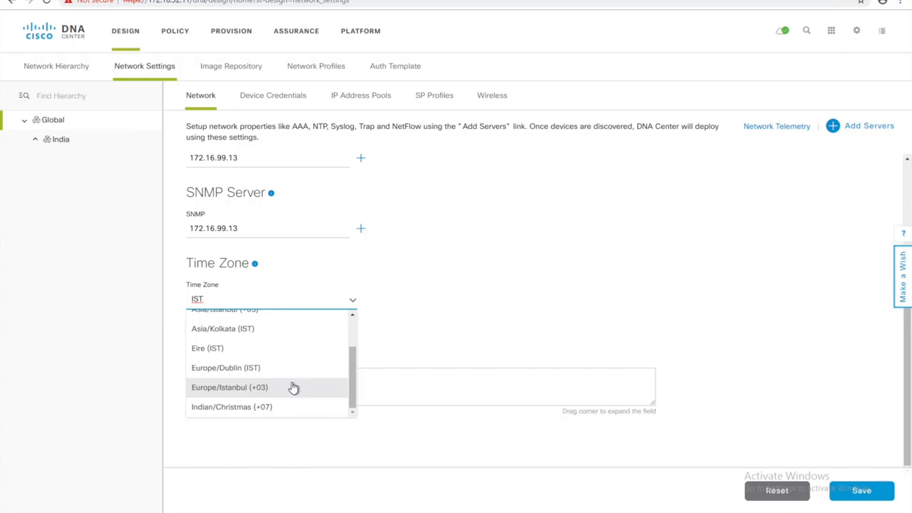
left_click(223, 327)
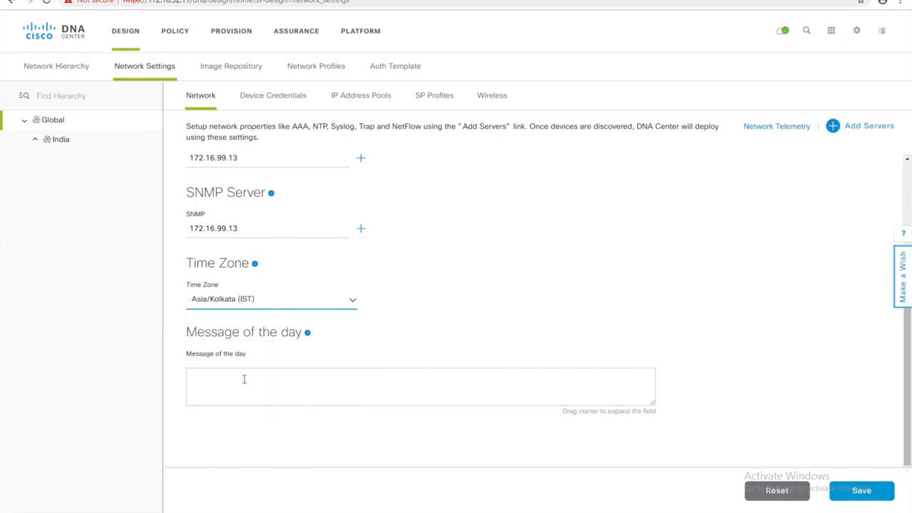
type("THis is")
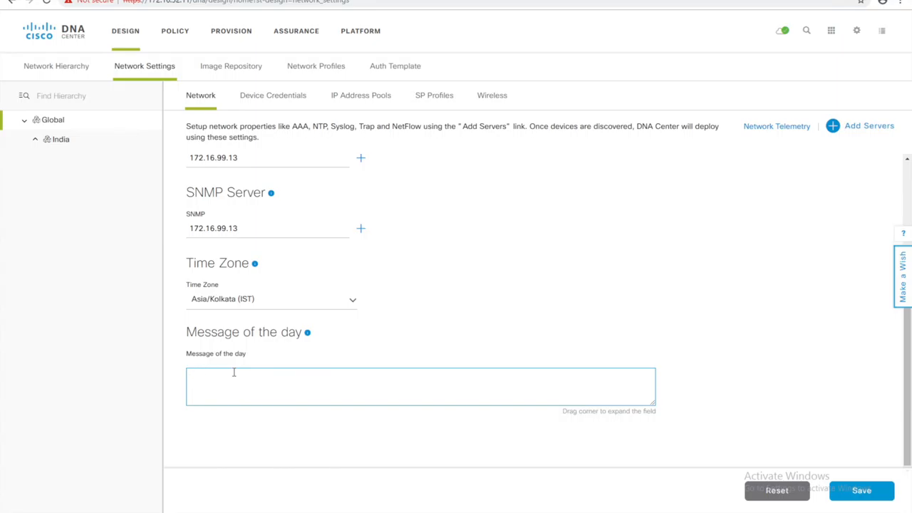
type("This is B")
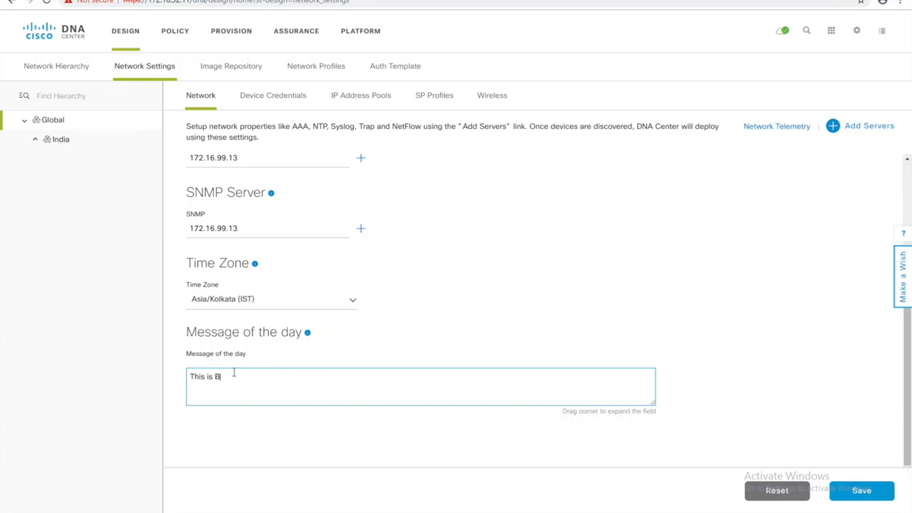
type("anner")
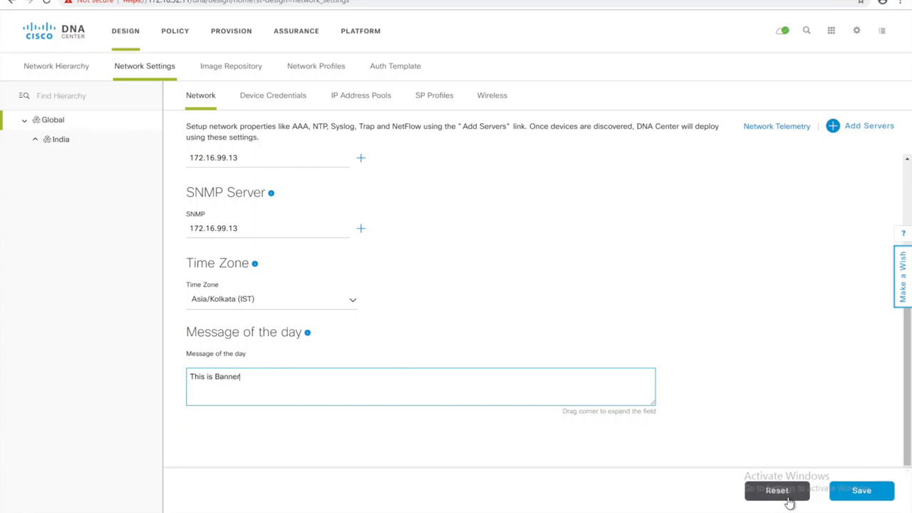
scroll("up", 3)
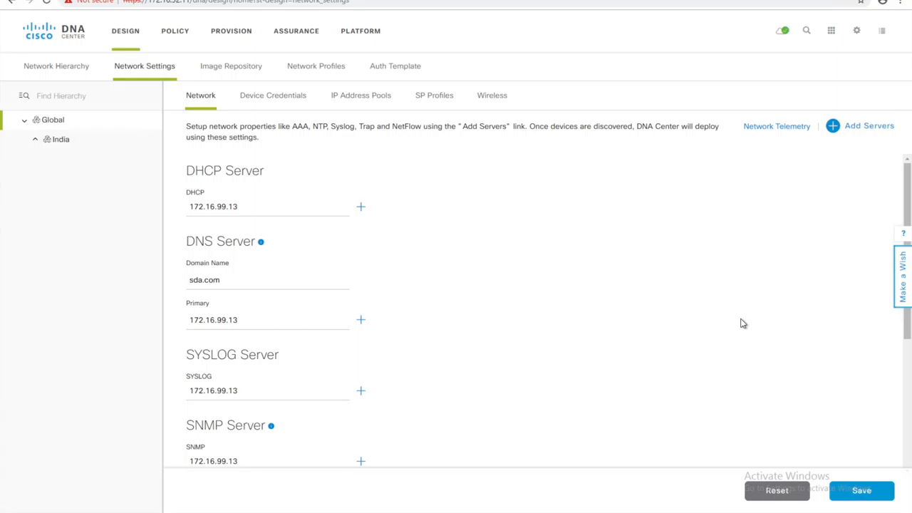
mouse_move(870, 125)
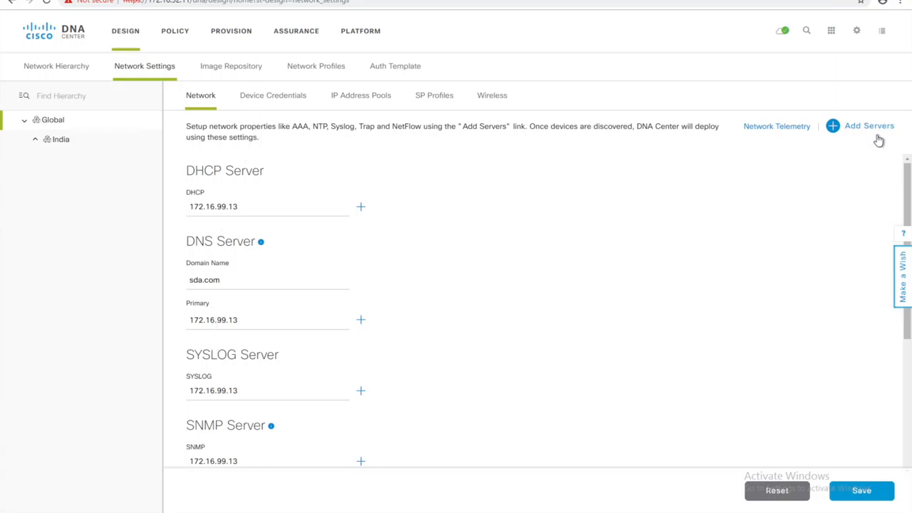
Step: Add AAA and NTP server sections to the global network settings
left_click(869, 125)
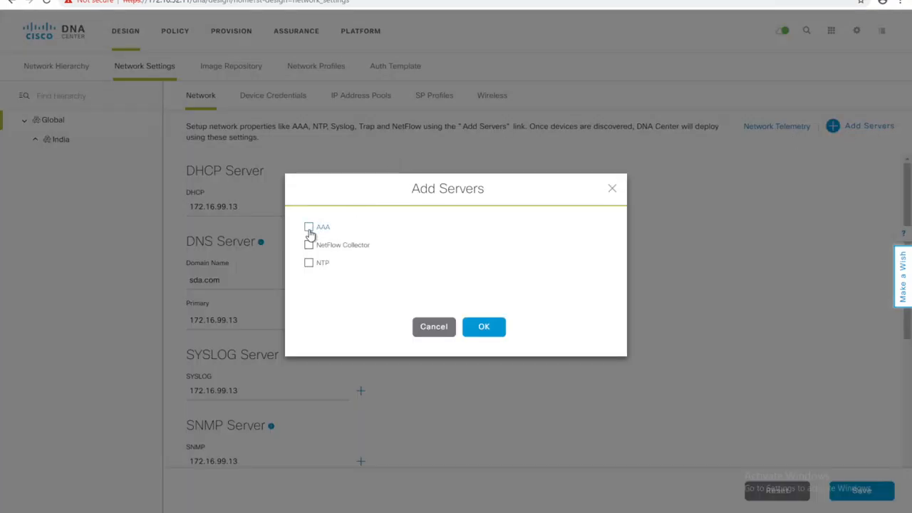
left_click(307, 227)
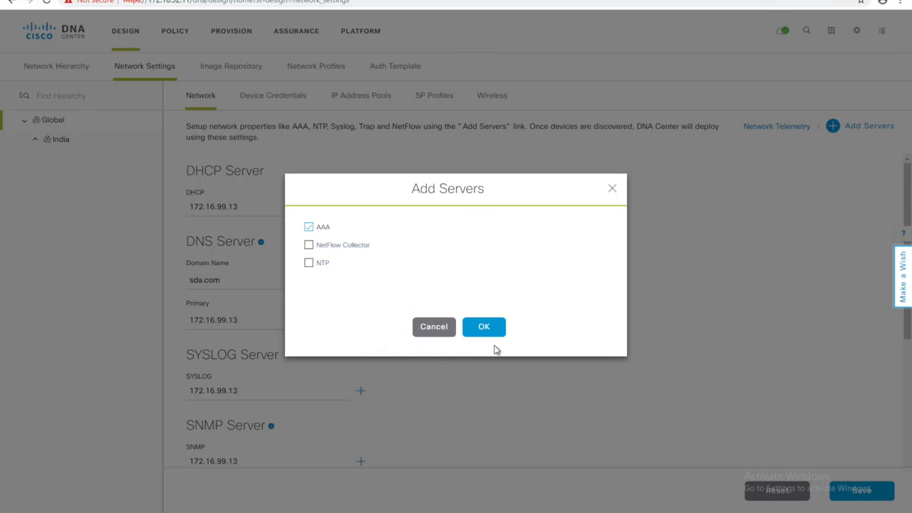
left_click(485, 327)
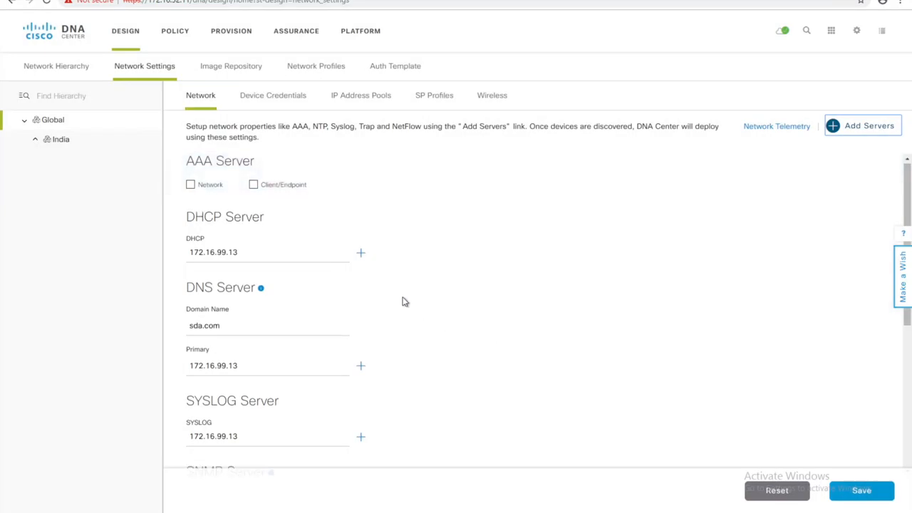
scroll("down", 3)
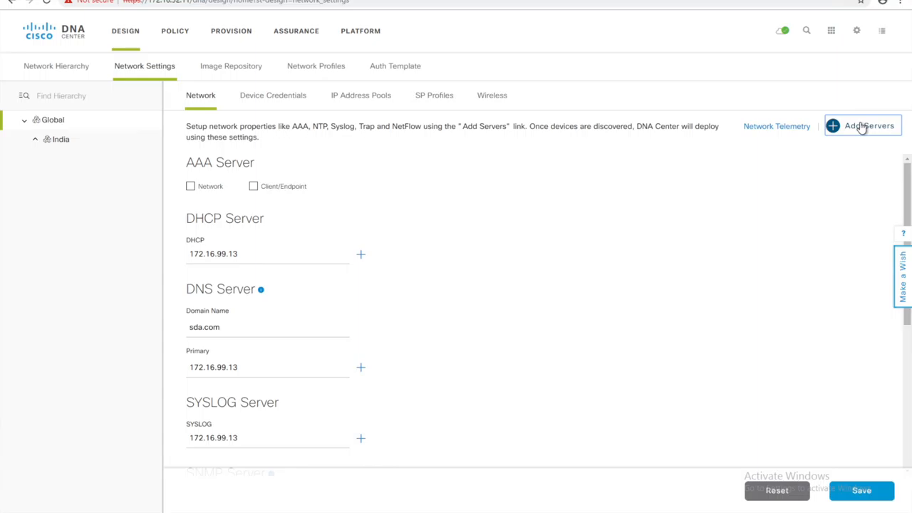
left_click(864, 126)
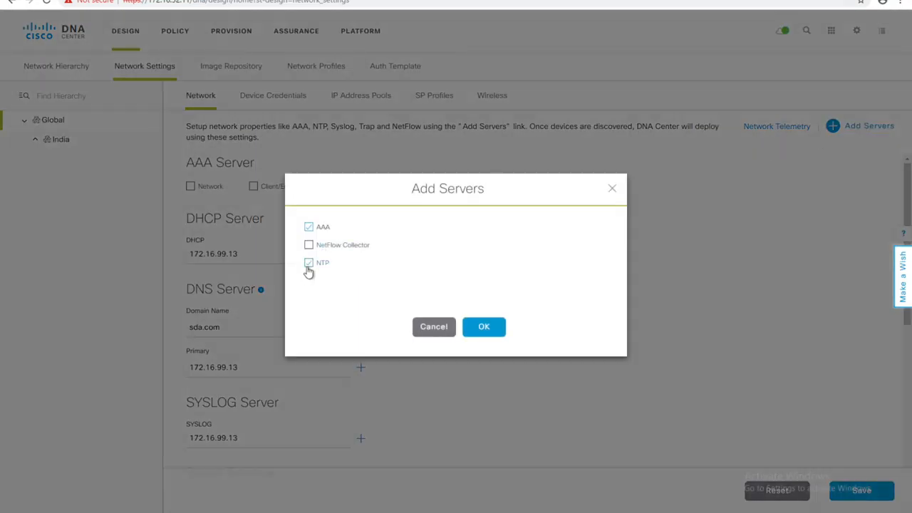
left_click(483, 326)
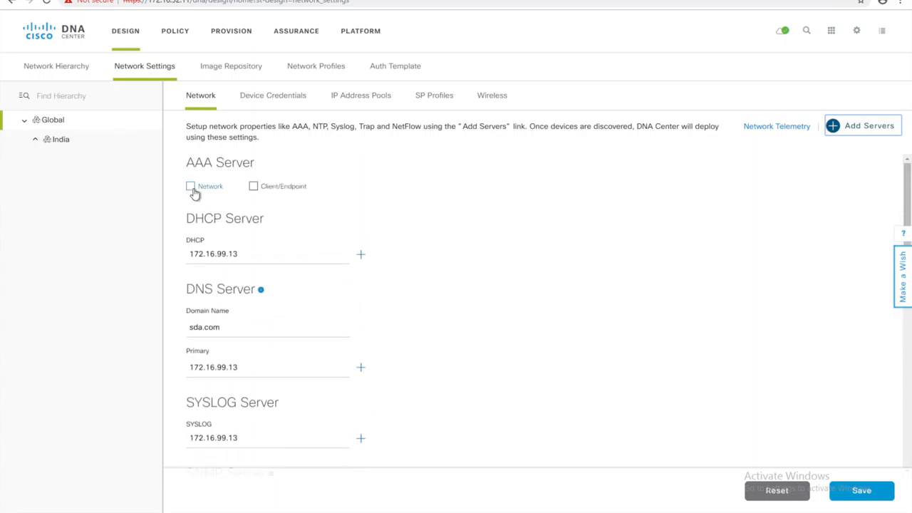
Step: Enable network-device AAA with server and primary address 172.16.54.11
left_click(191, 185)
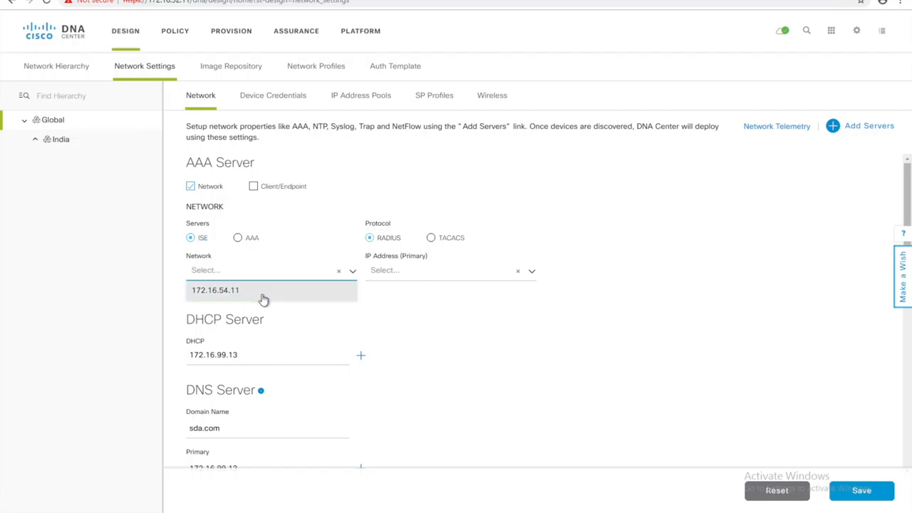
left_click(216, 291)
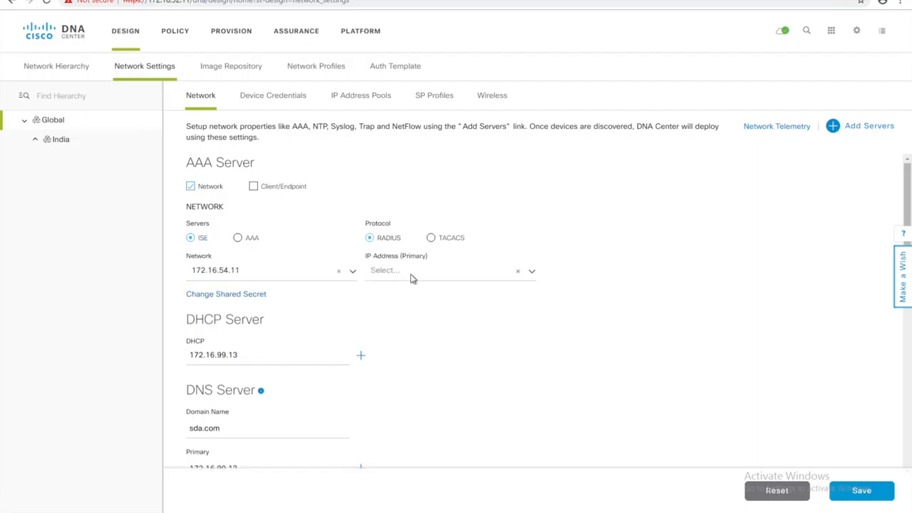
left_click(449, 271)
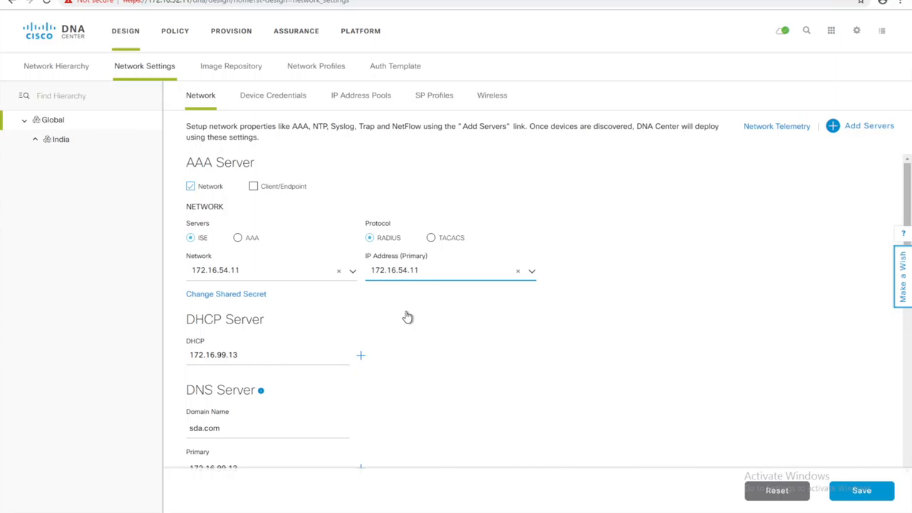
scroll("down", 3)
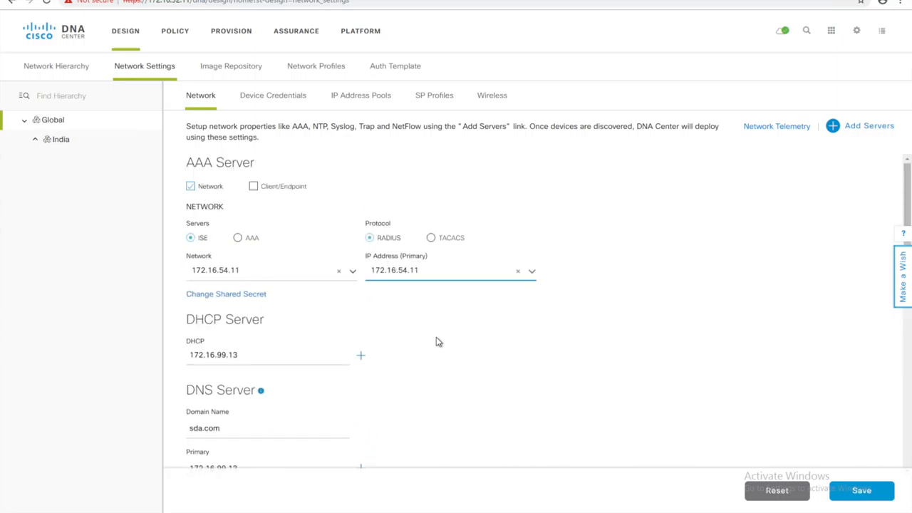
Step: Set the NTP server to 172.16.99.13 and save the global network settings
scroll("down", 3)
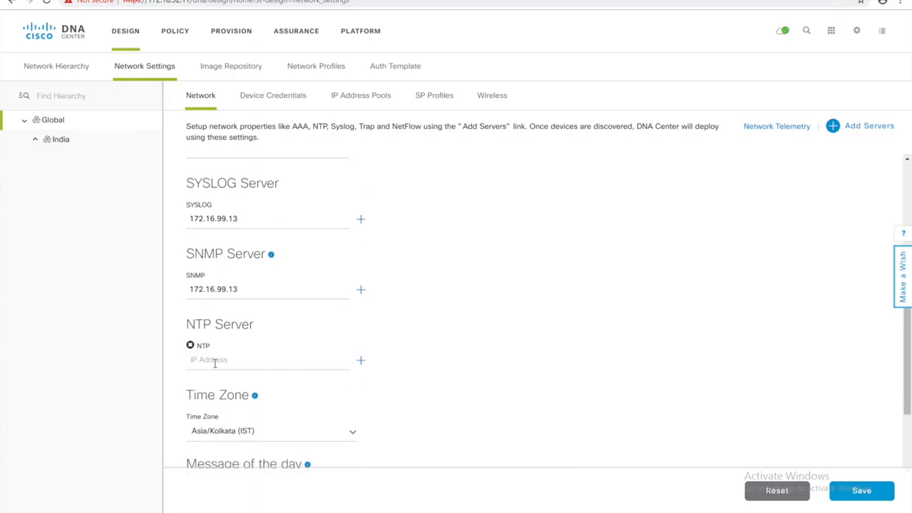
left_click(268, 359)
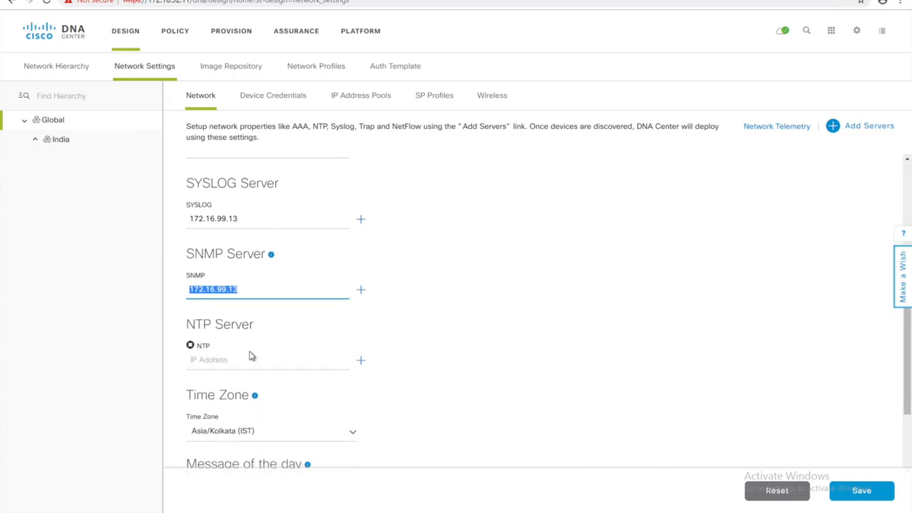
type("172.16.99.13")
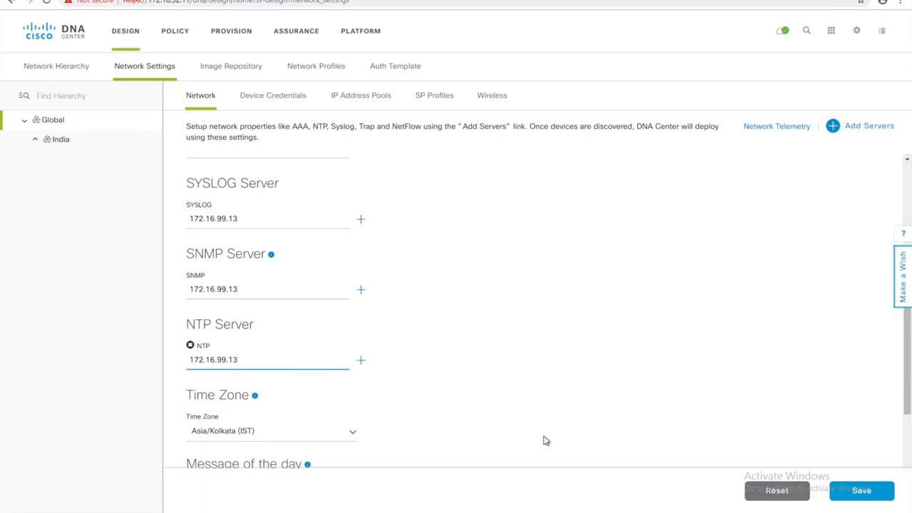
left_click(860, 490)
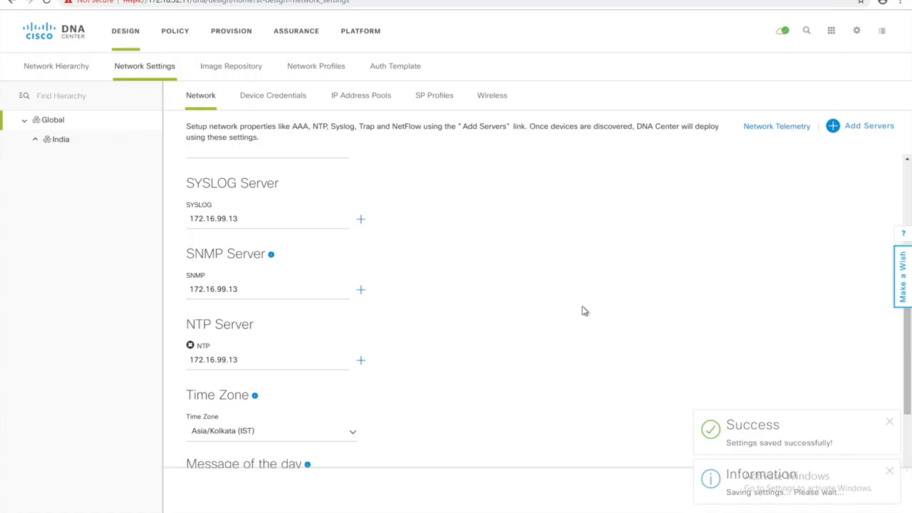
mouse_move(316, 127)
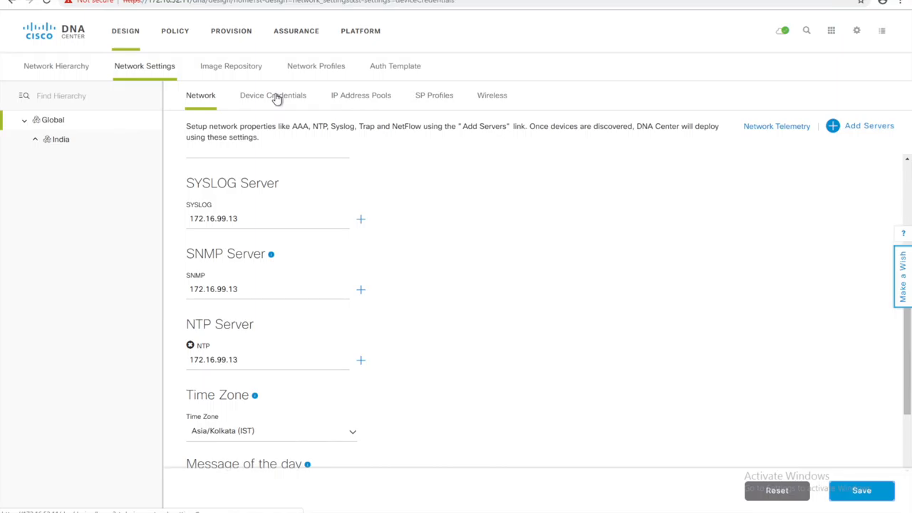
Step: Create CLI credential global-local-cred with username sda-admin and passwords, and save it
left_click(273, 94)
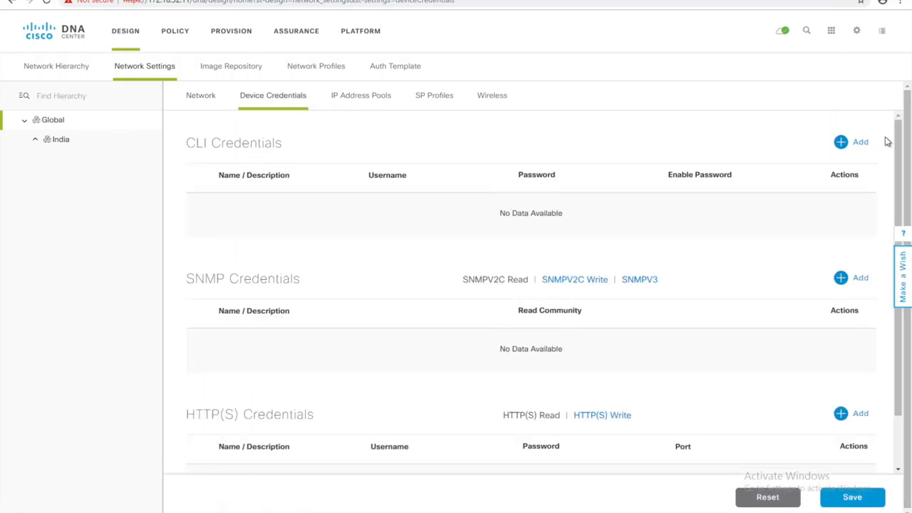
left_click(841, 141)
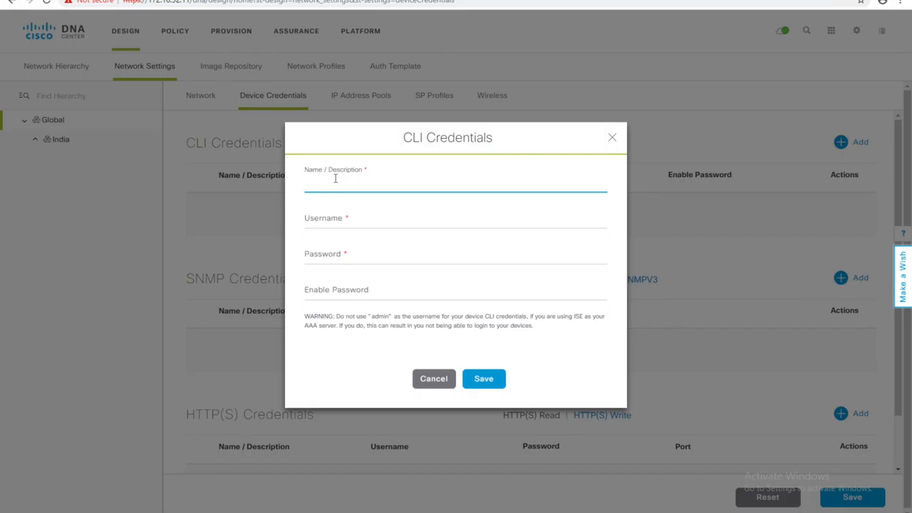
type("global")
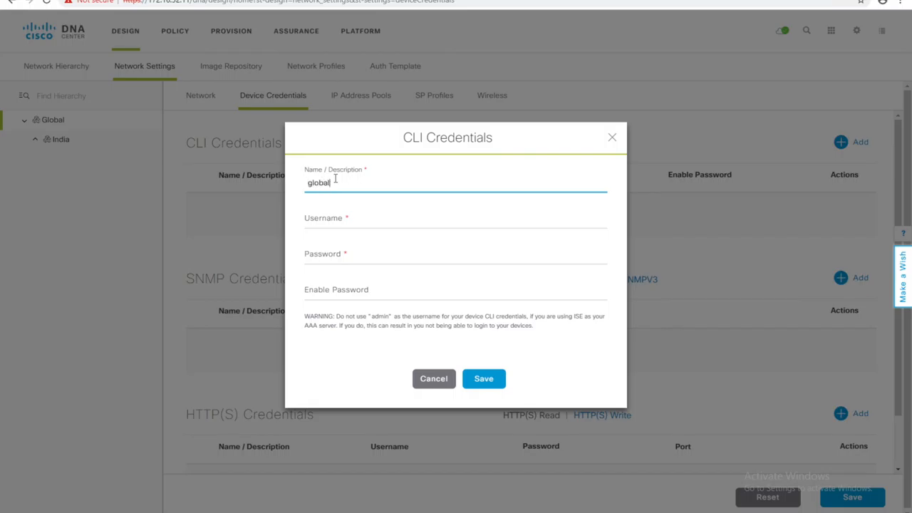
type("-local")
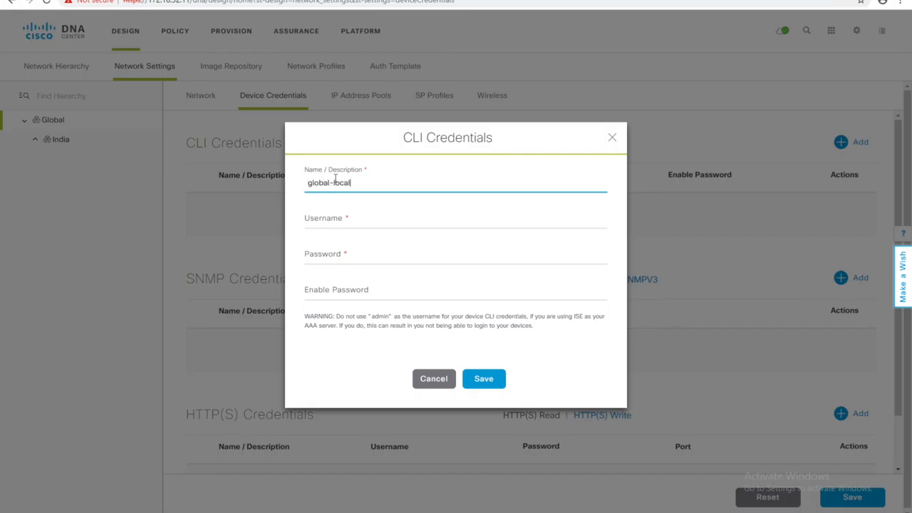
type("-")
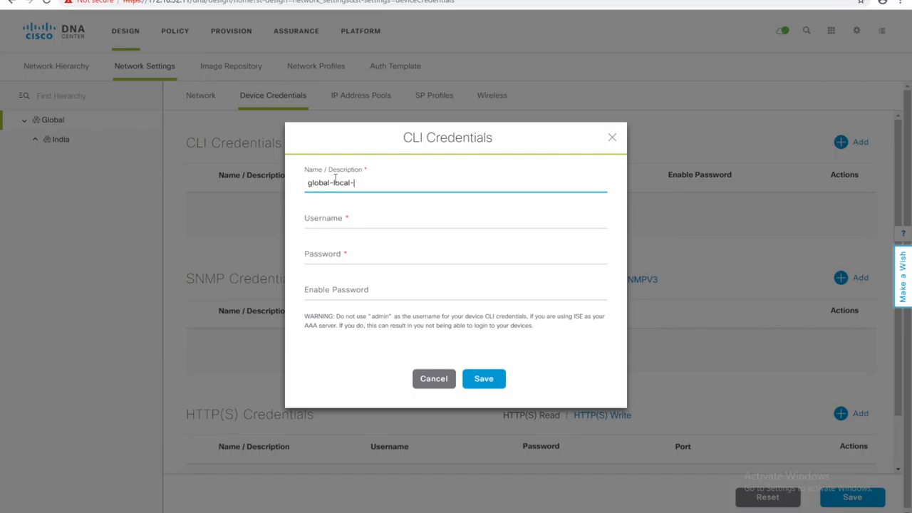
type("cred")
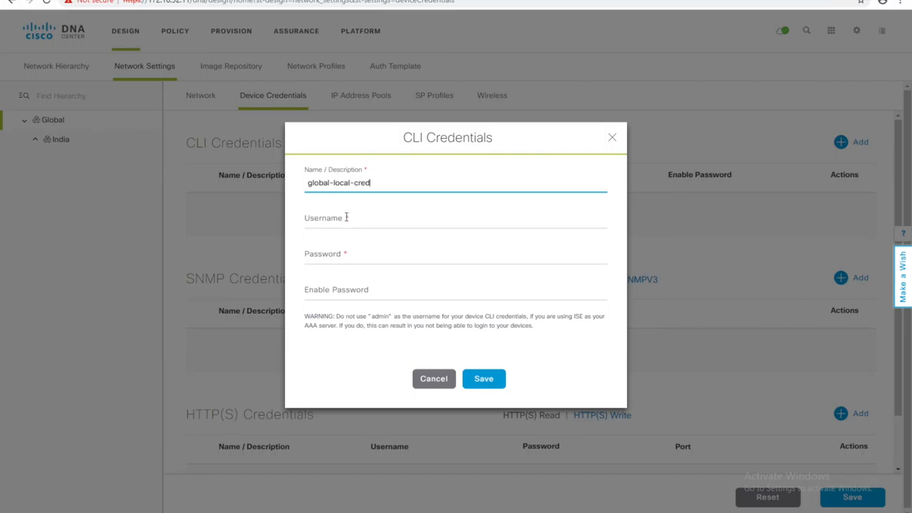
type("sda-admin")
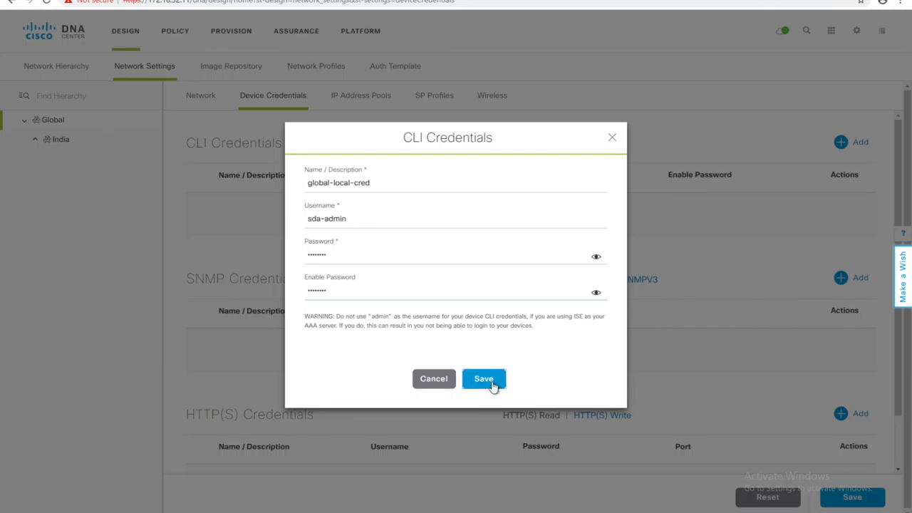
left_click(483, 379)
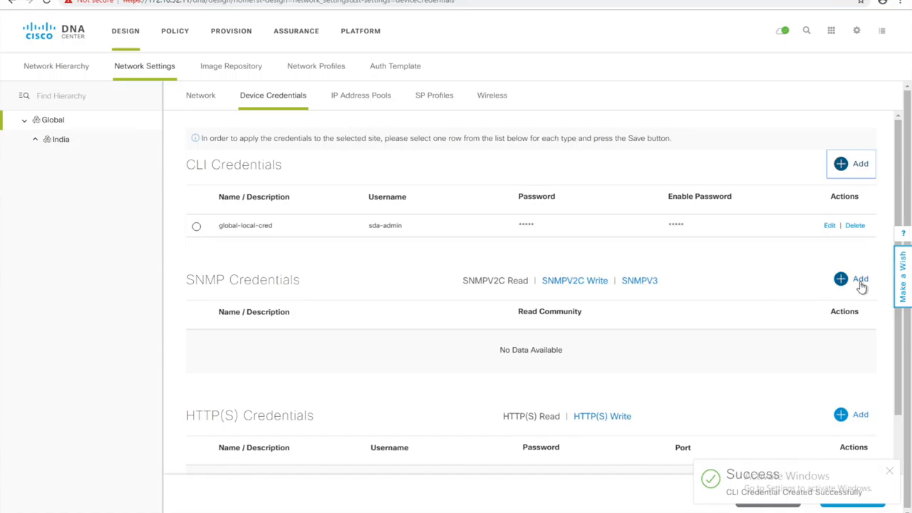
Step: Create an SNMP v2c read community credential named SNMP and save it
left_click(861, 278)
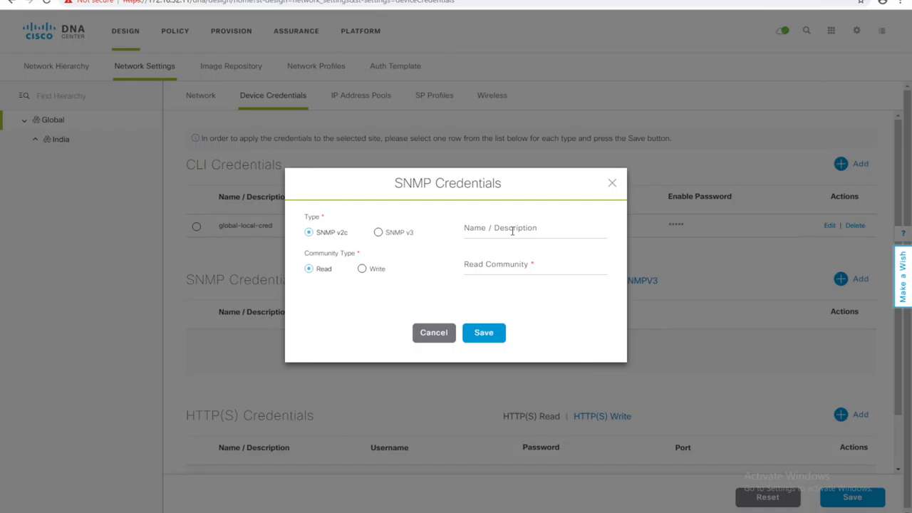
left_click(536, 228)
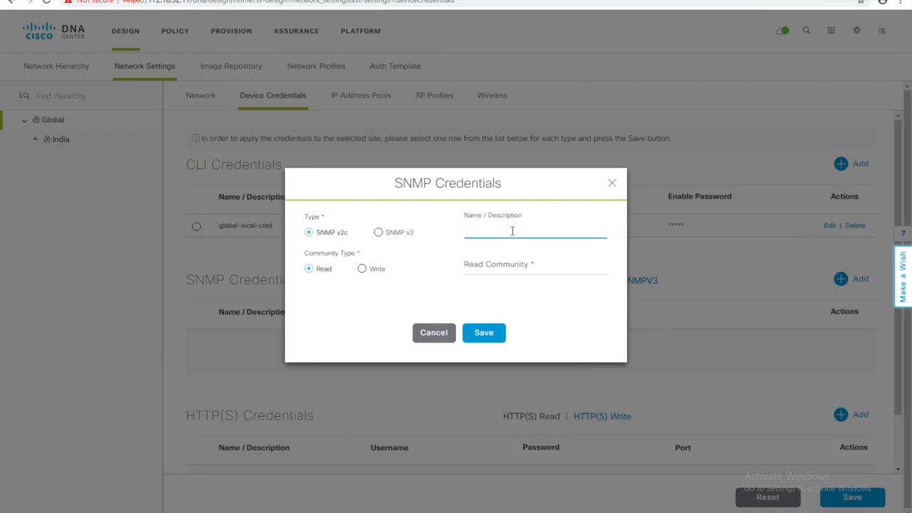
type("SNMP")
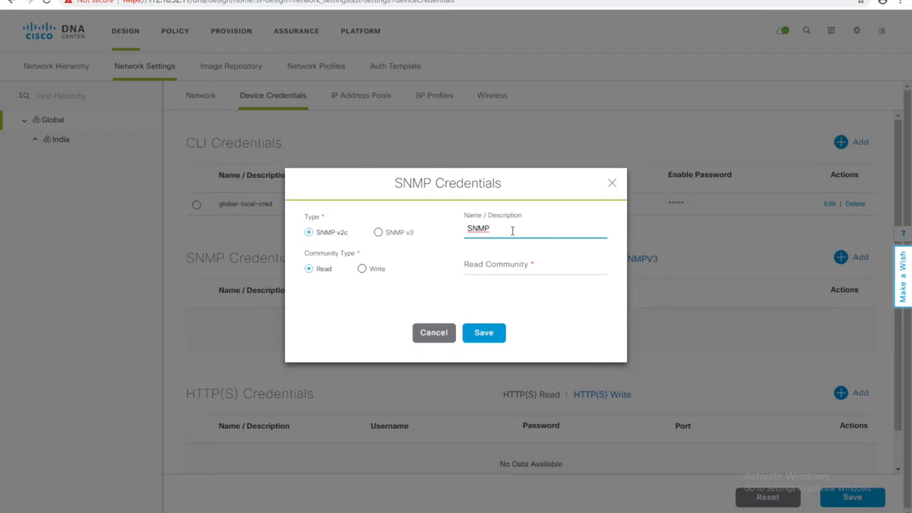
left_click(535, 267)
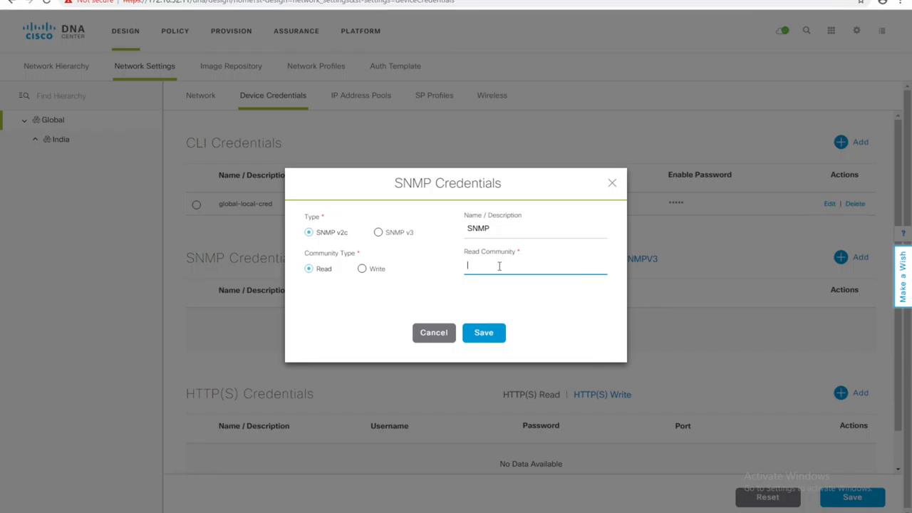
type("H")
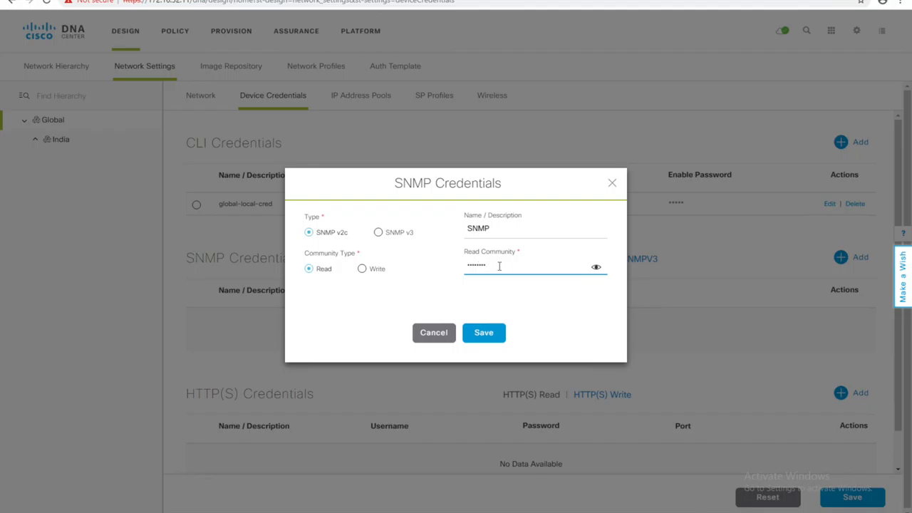
type("•")
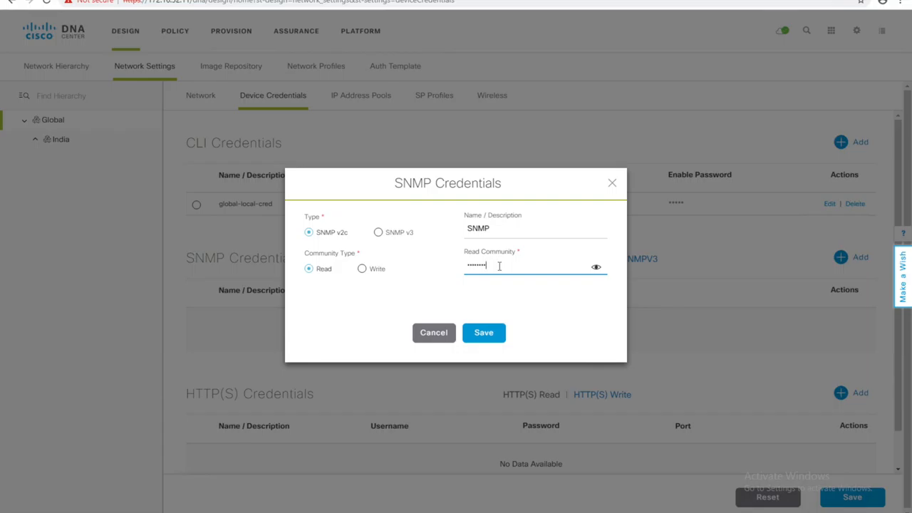
mouse_move(601, 351)
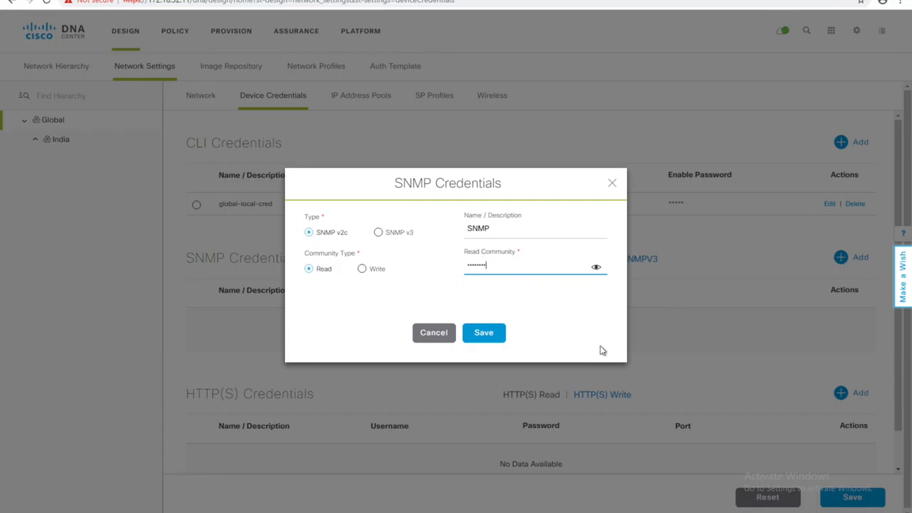
left_click(484, 333)
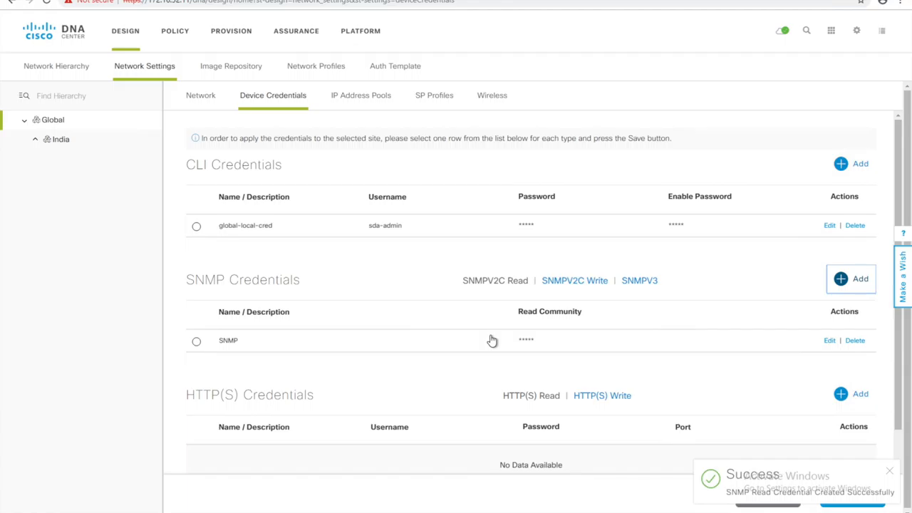
mouse_move(825, 305)
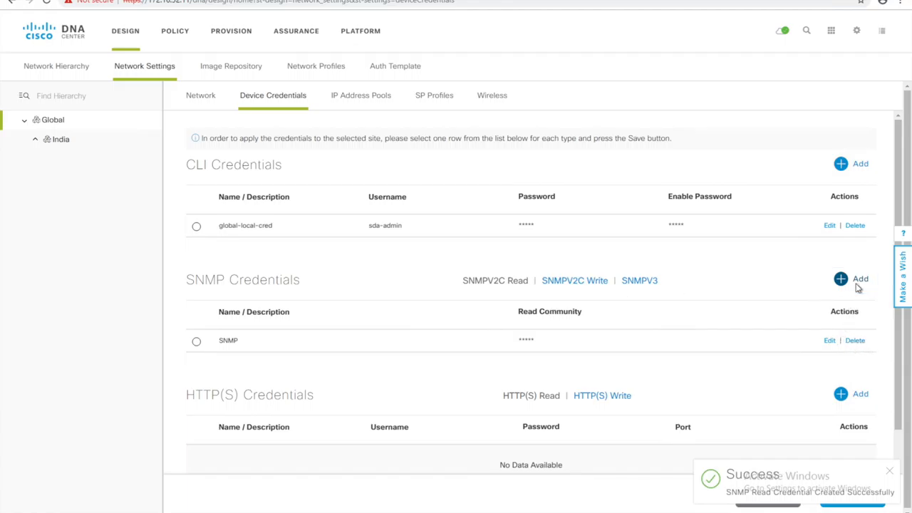
Step: Create an SNMP v2c write community credential named SNMP_W and save it
left_click(840, 278)
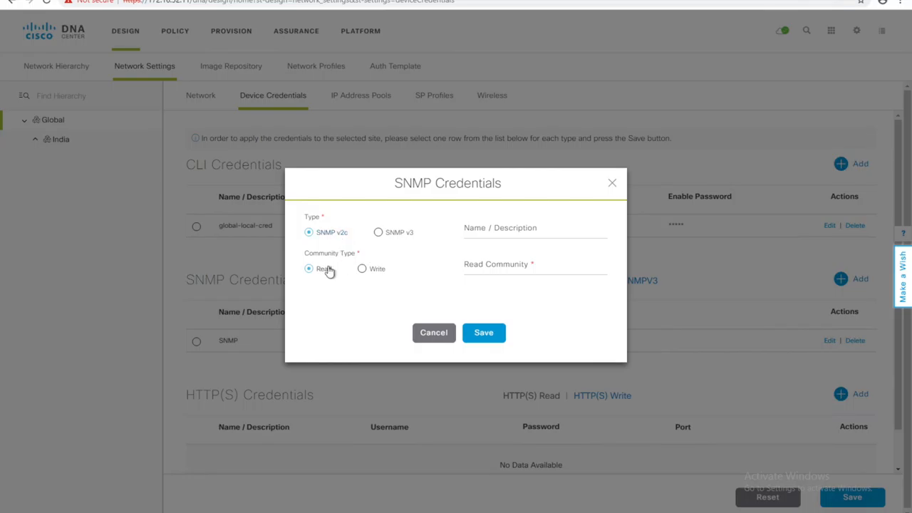
left_click(362, 268)
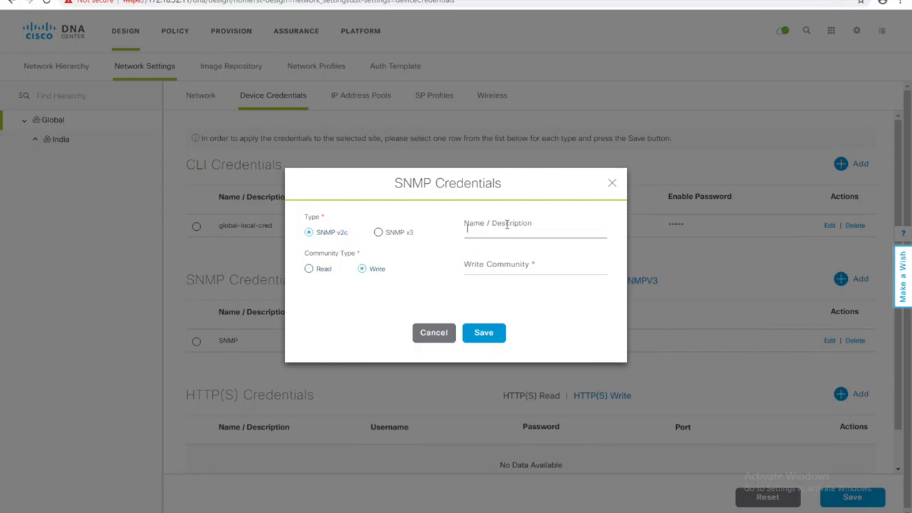
type("SNMP_W")
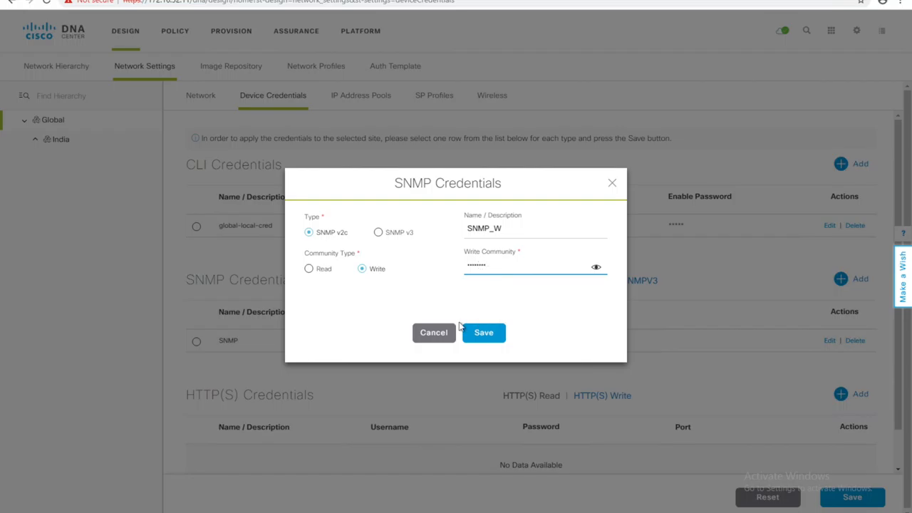
left_click(483, 333)
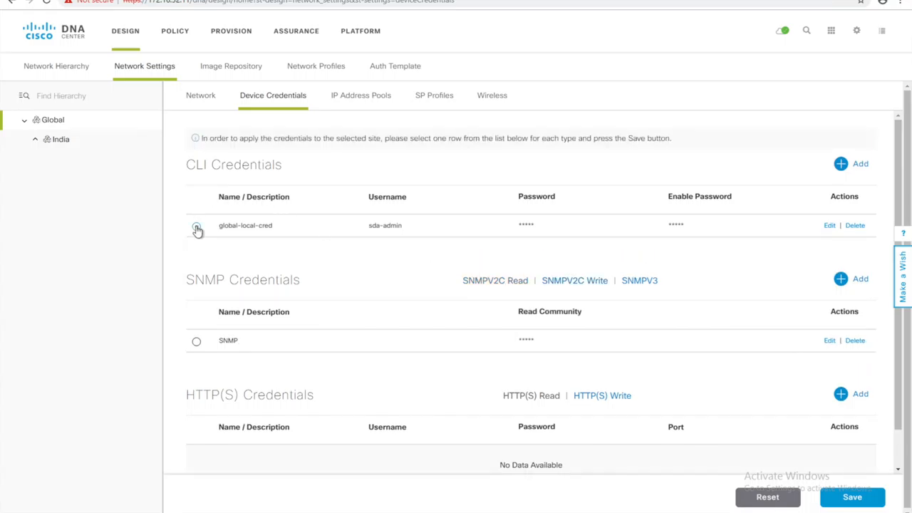
Step: Choose global-local-cred CLI and SNMP_W write credentials and save them as Global defaults
left_click(196, 225)
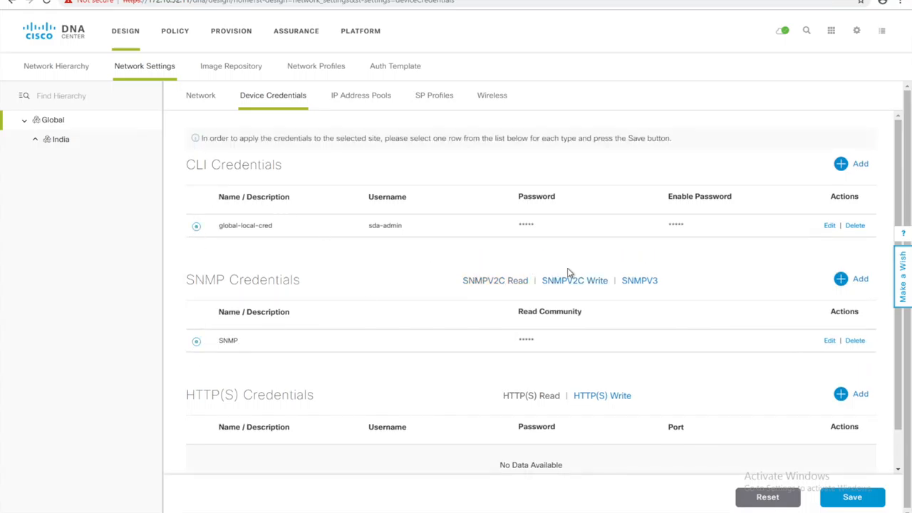
left_click(574, 279)
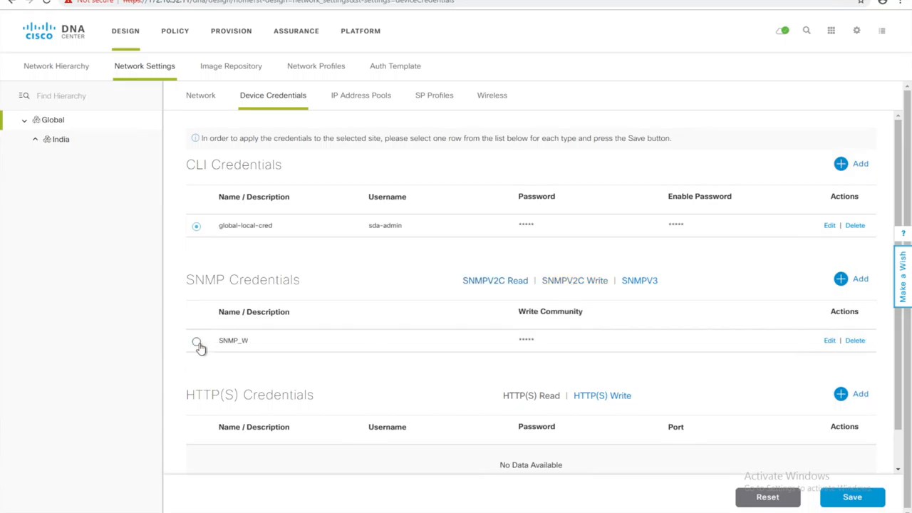
left_click(196, 341)
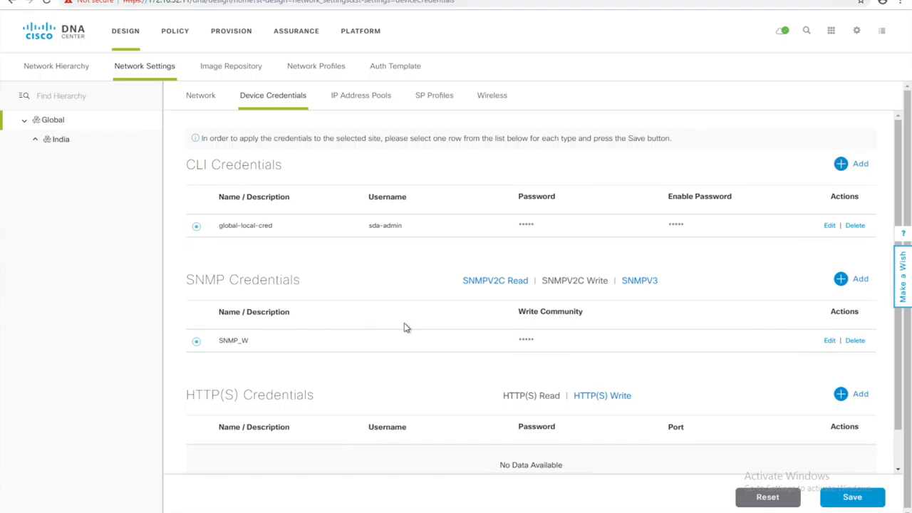
mouse_move(730, 413)
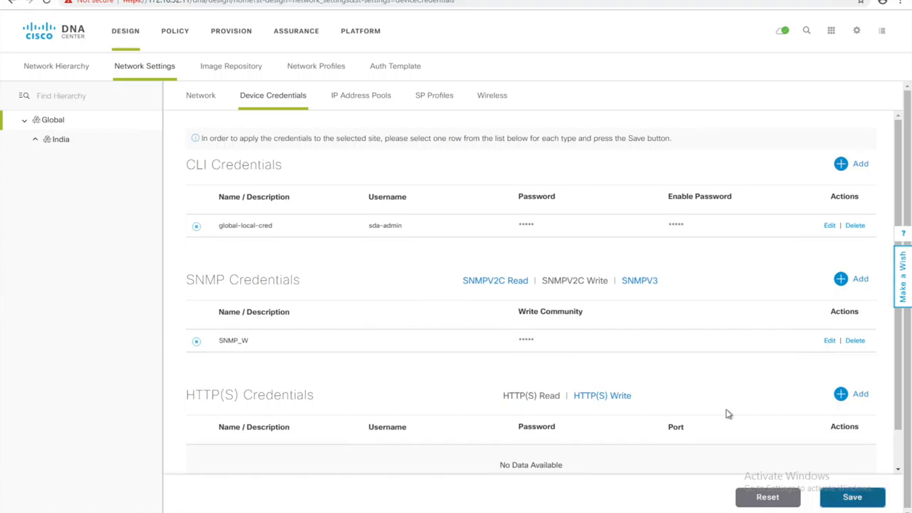
left_click(852, 496)
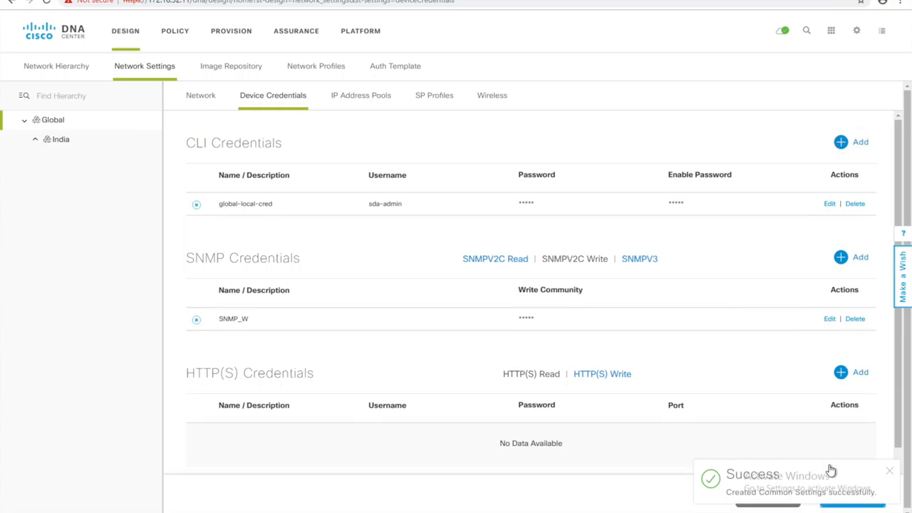
mouse_move(376, 160)
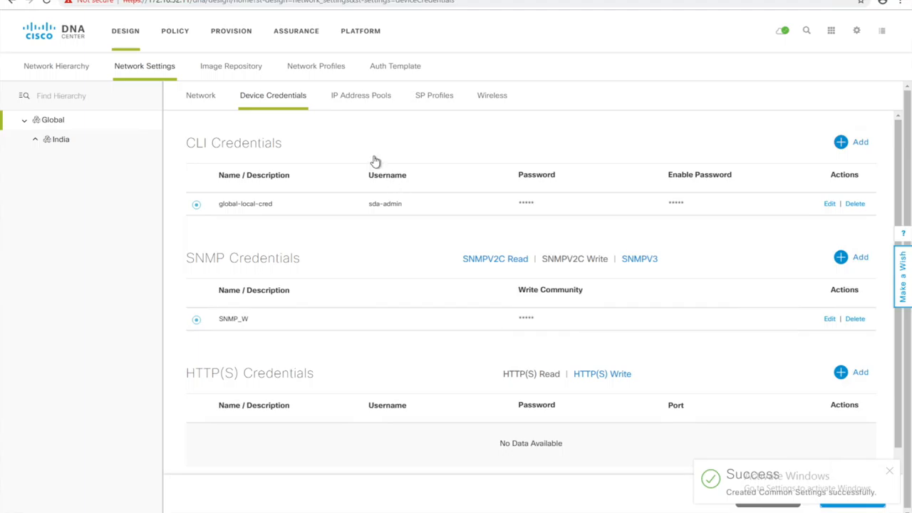
left_click(360, 94)
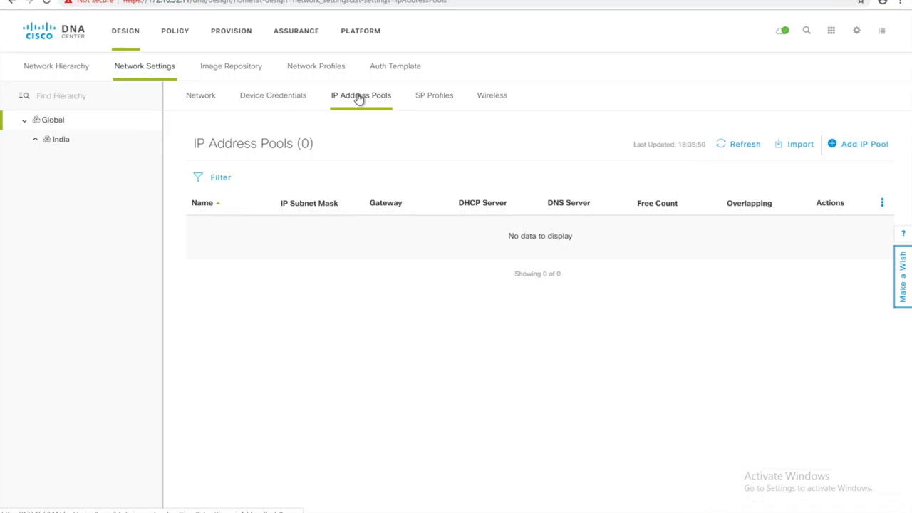
mouse_move(730, 144)
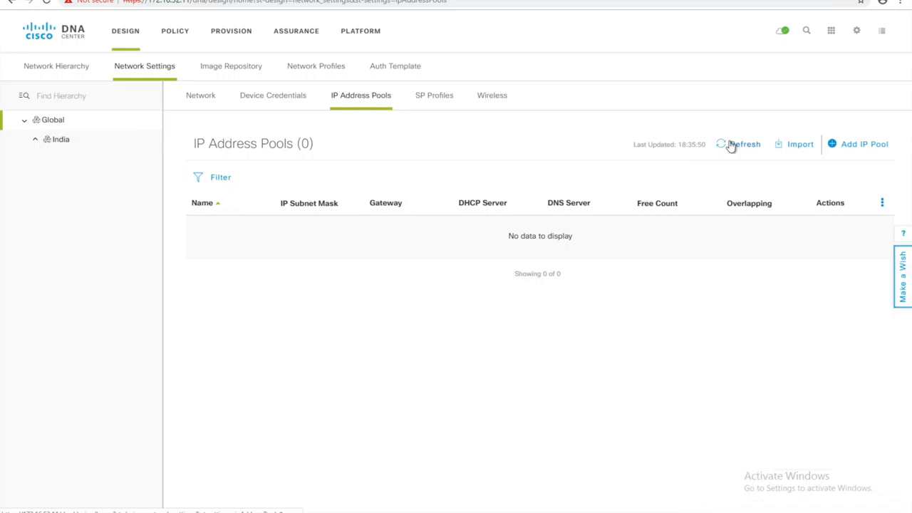
mouse_move(878, 151)
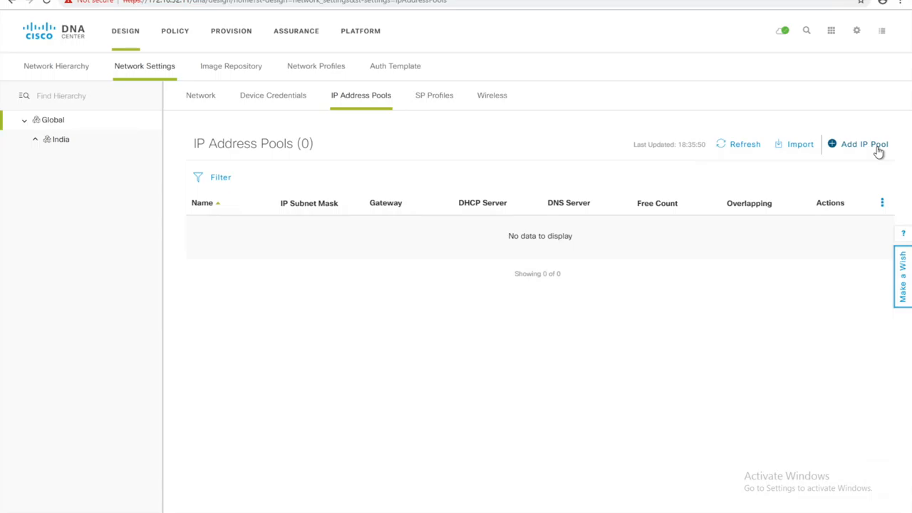
Step: Start a new global IP pool named Bangalore with subnet 192.5.0.0 and gateway 192.5.0.1
left_click(864, 144)
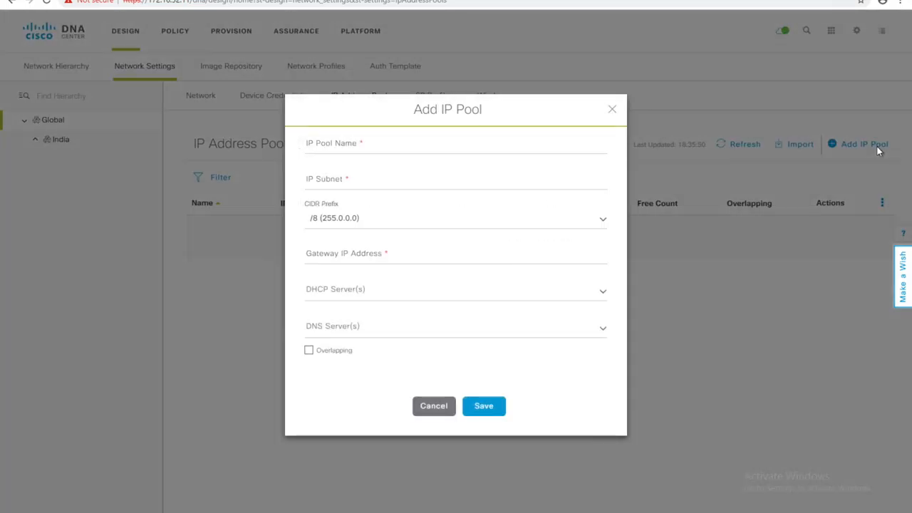
left_click(456, 142)
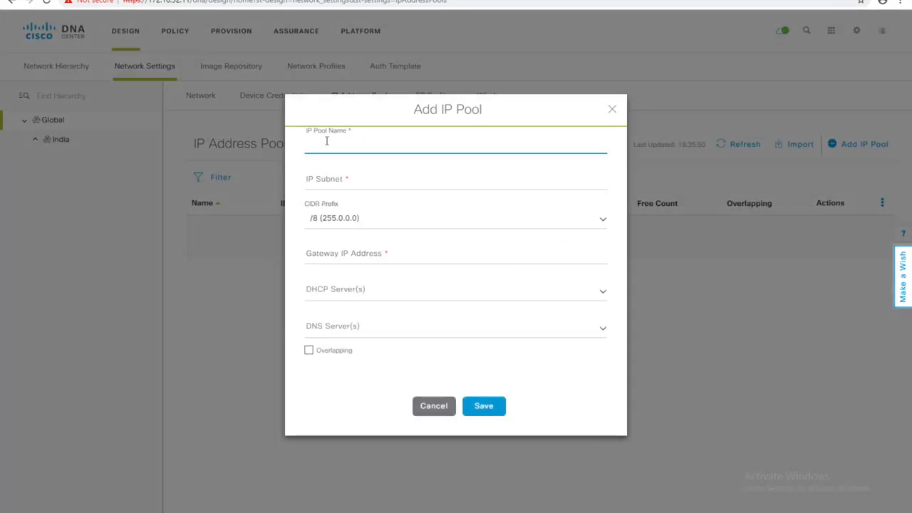
type("B")
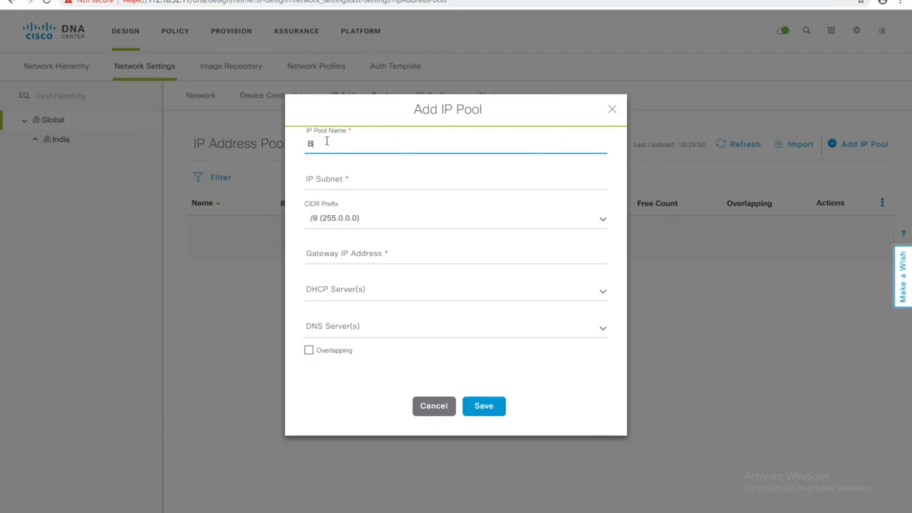
type("angalore")
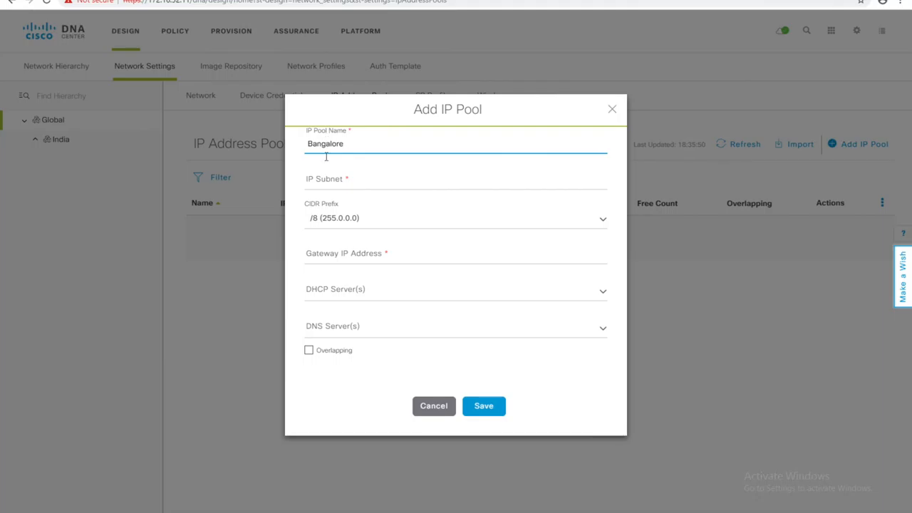
type("192")
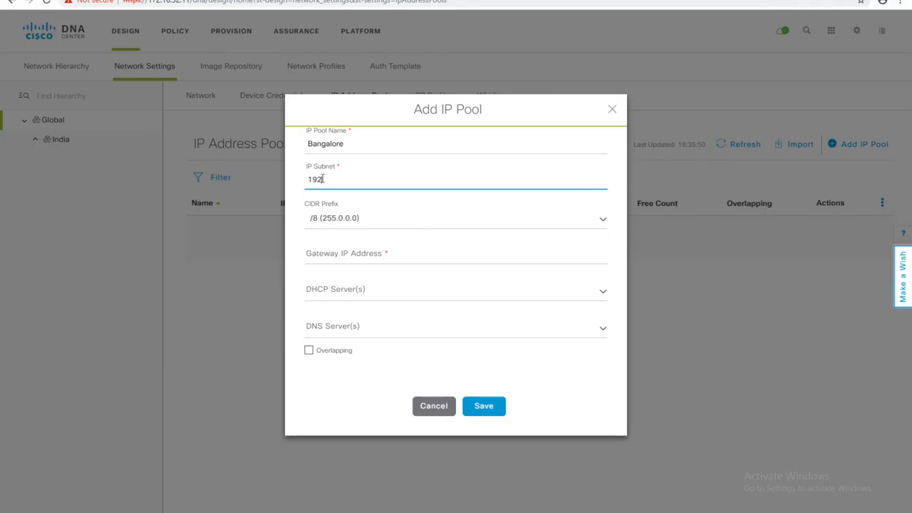
type("5.0.0")
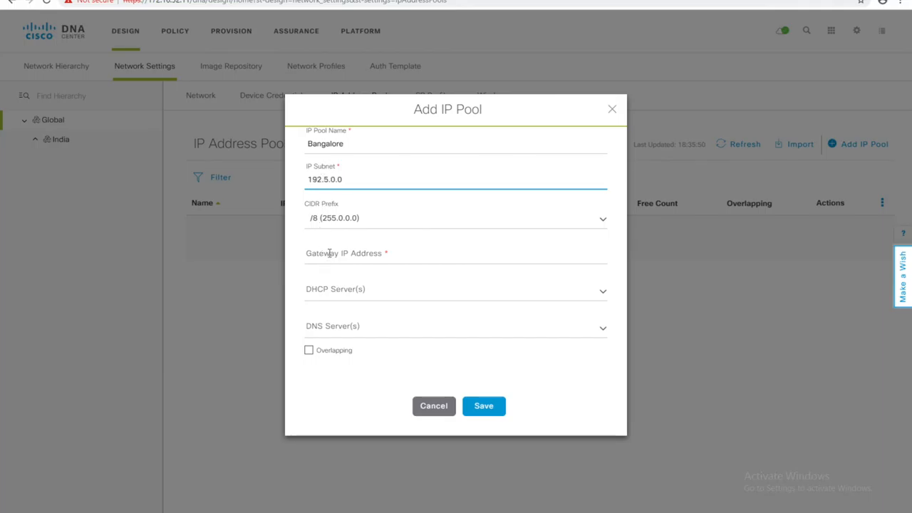
left_click(456, 254)
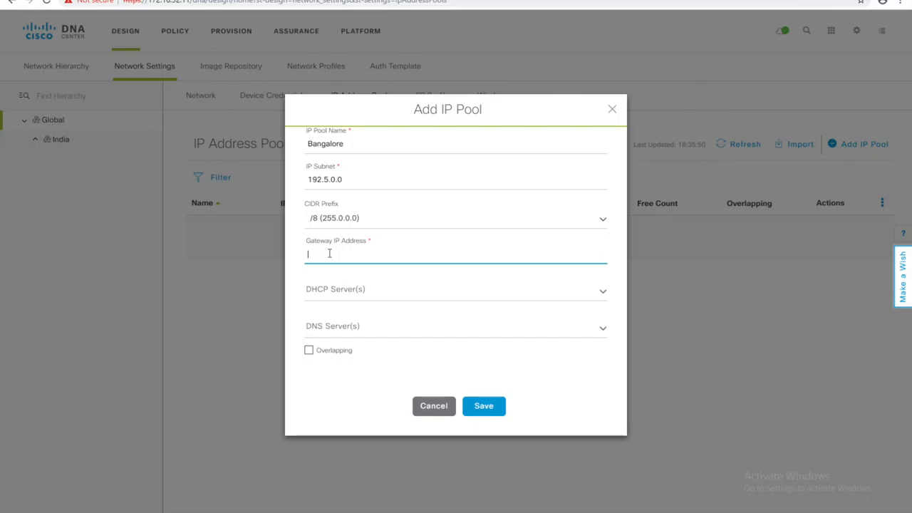
type("192.5.0")
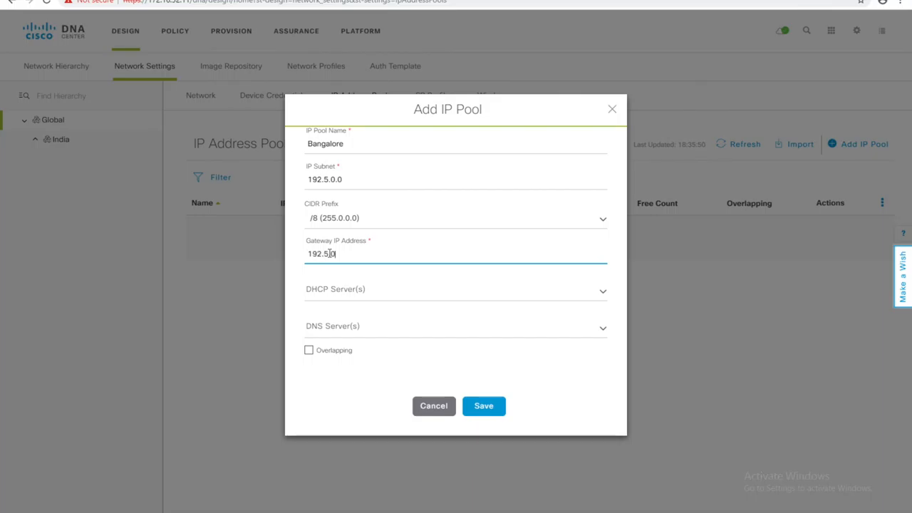
Step: Set 172.16.99.13 as DHCP and DNS server and submit the pool (rejected as invalid CIDR)
left_click(456, 291)
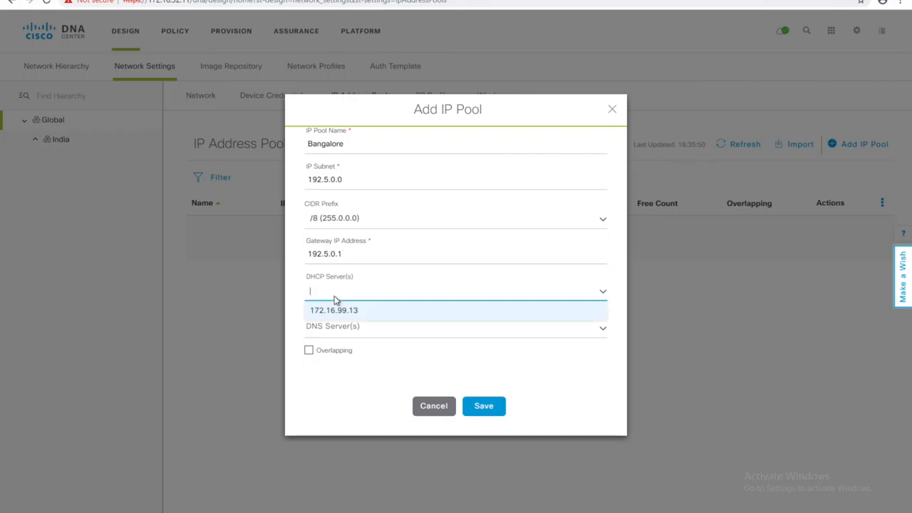
left_click(334, 311)
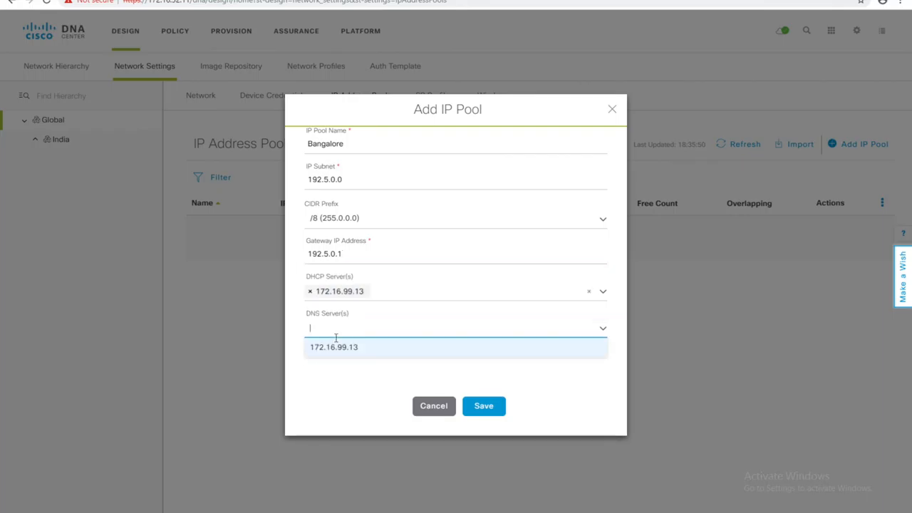
left_click(333, 348)
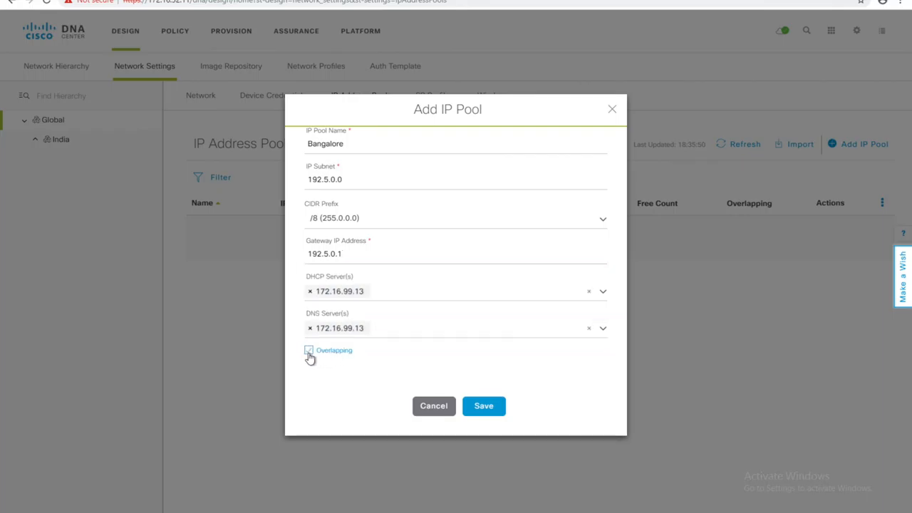
left_click(483, 405)
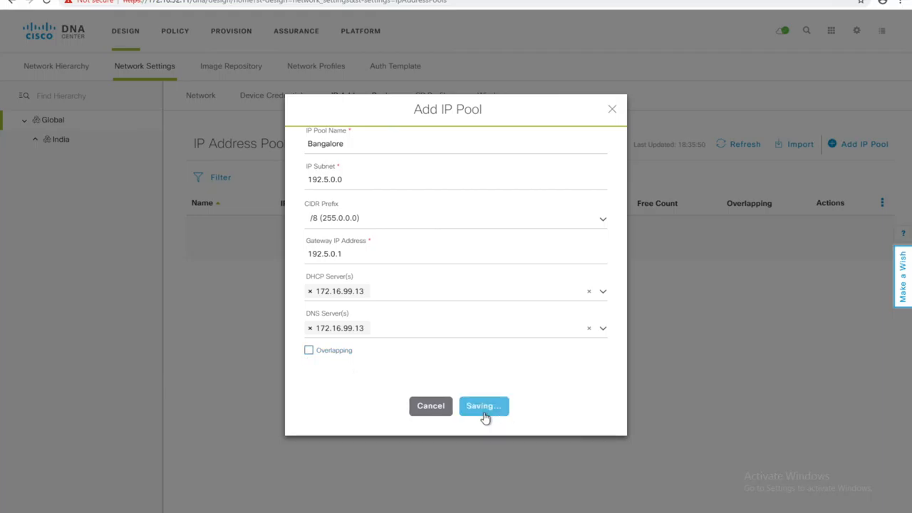
left_click(483, 404)
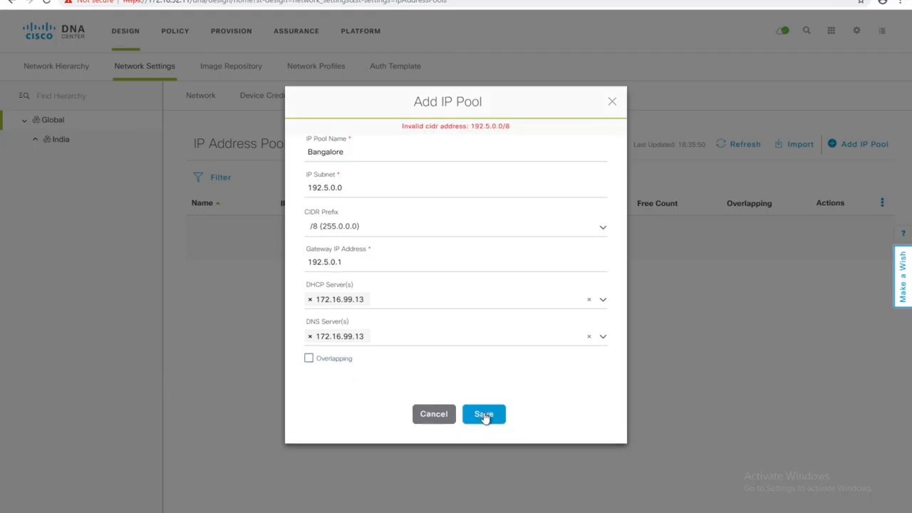
mouse_move(419, 242)
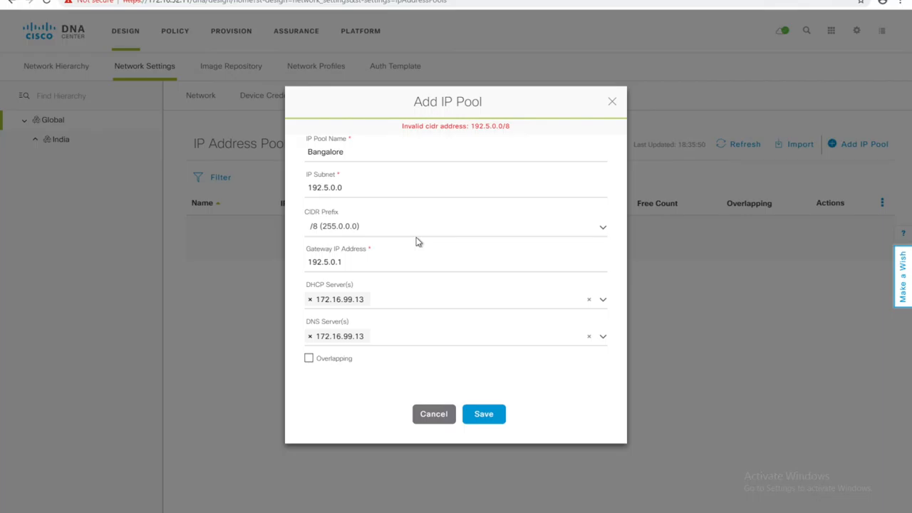
Step: Change the Bangalore pool prefix to /16 (255.255.0.0) and save it successfully
left_click(456, 225)
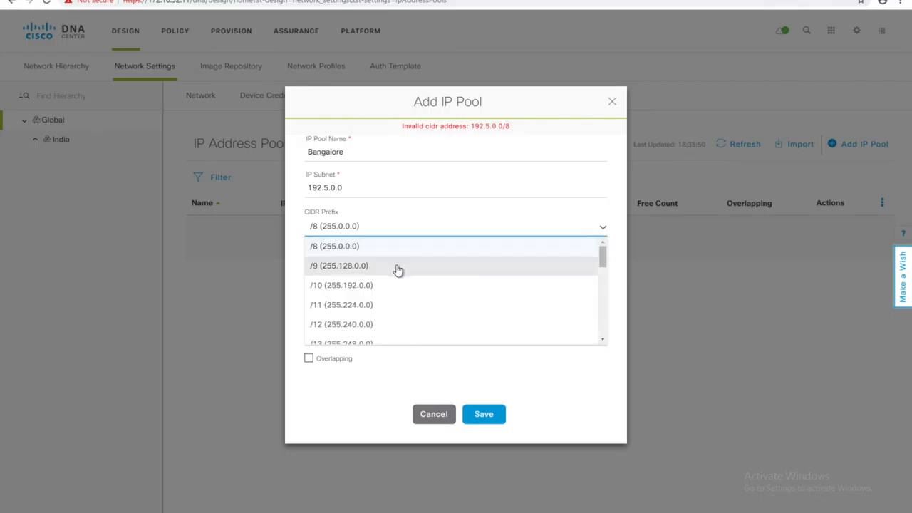
scroll("down", 3)
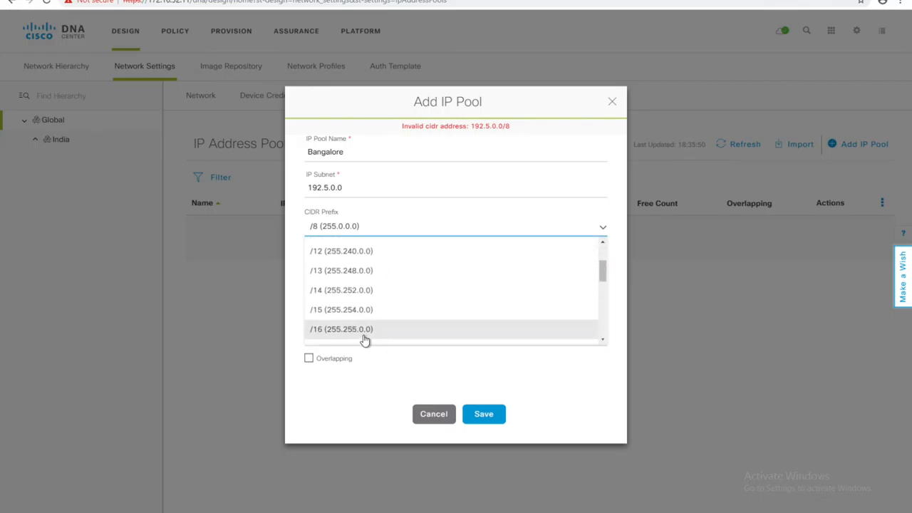
left_click(341, 328)
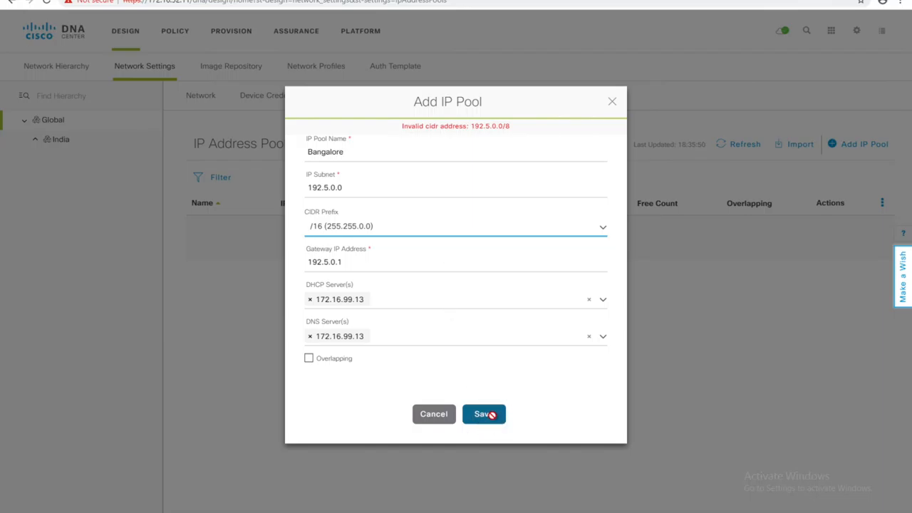
left_click(484, 413)
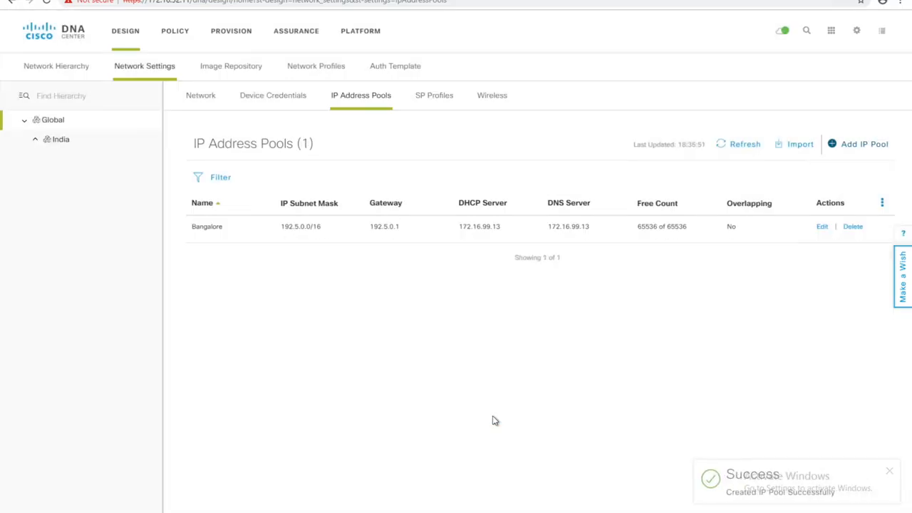
mouse_move(253, 97)
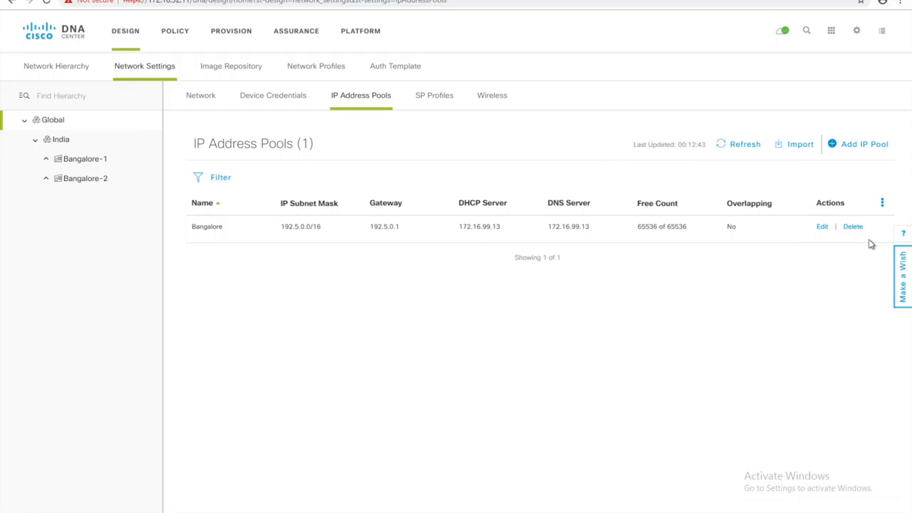
mouse_move(239, 191)
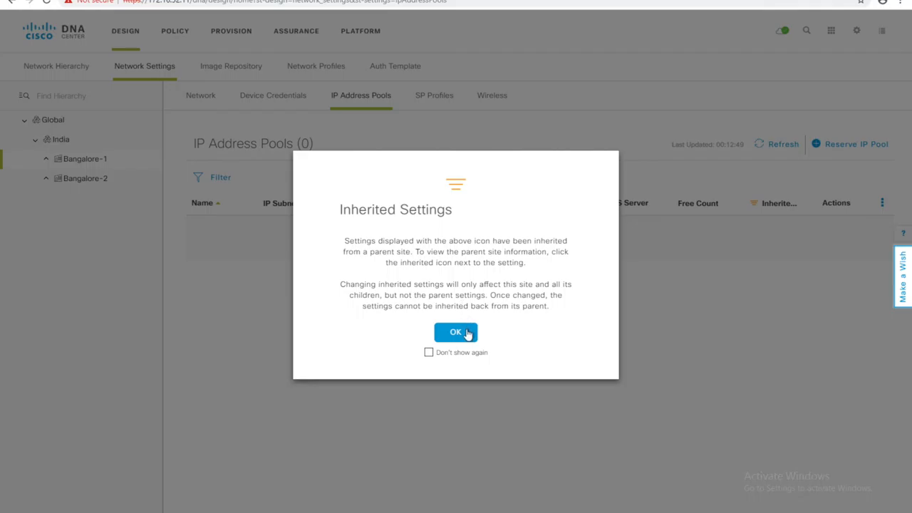
Step: Acknowledge the Inherited Settings notice to view Bangalore-1's empty IP pools
left_click(456, 332)
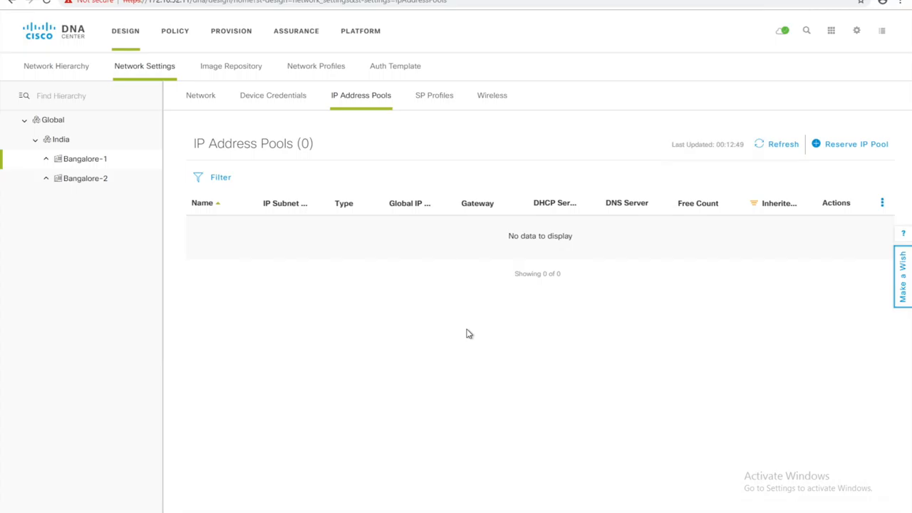
mouse_move(863, 150)
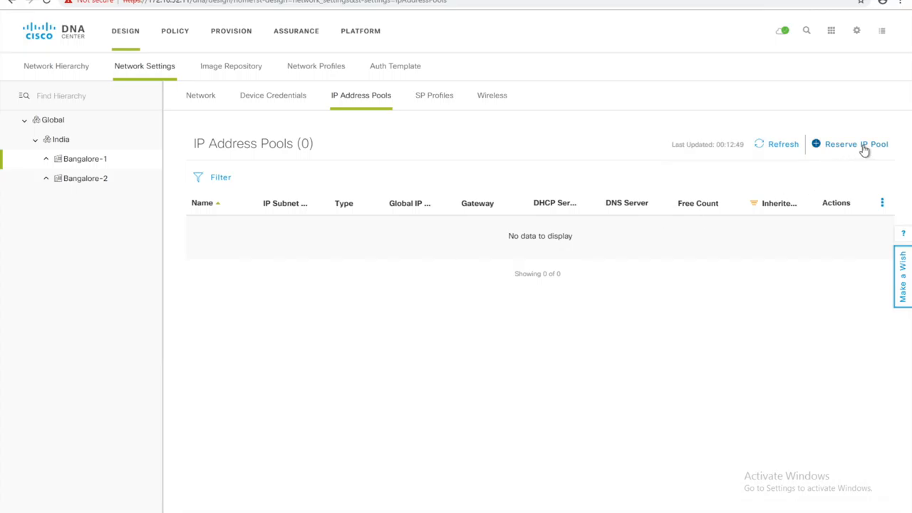
Step: Reserve the Lan_Automation LAN-type sub-pool from the Bangalore global pool under Bangalore-1
left_click(850, 143)
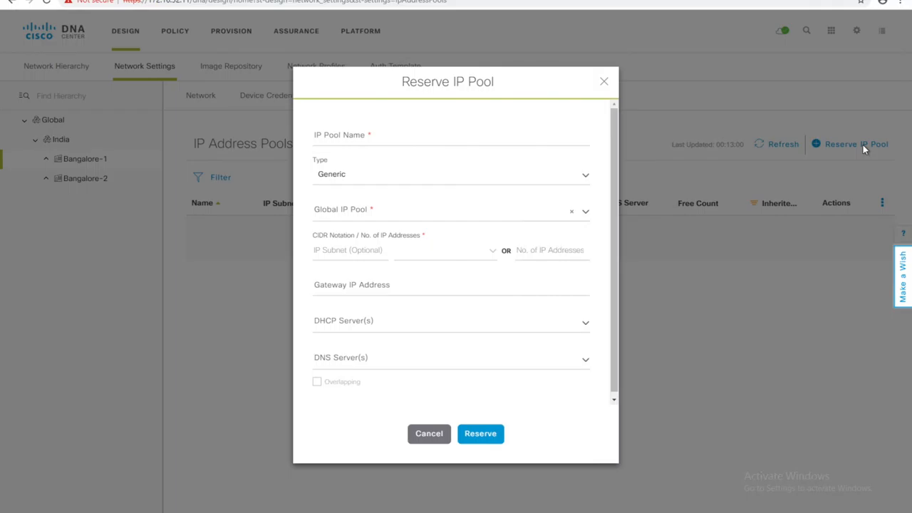
left_click(392, 135)
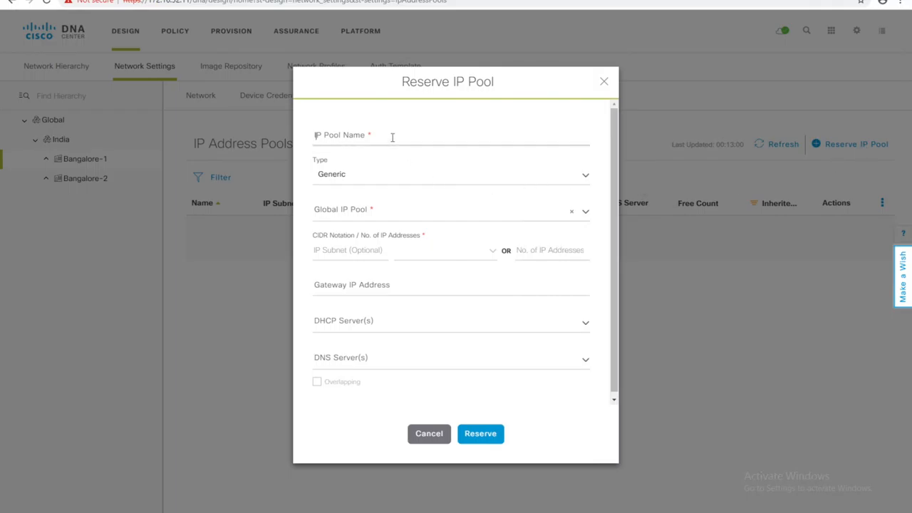
type("Lan")
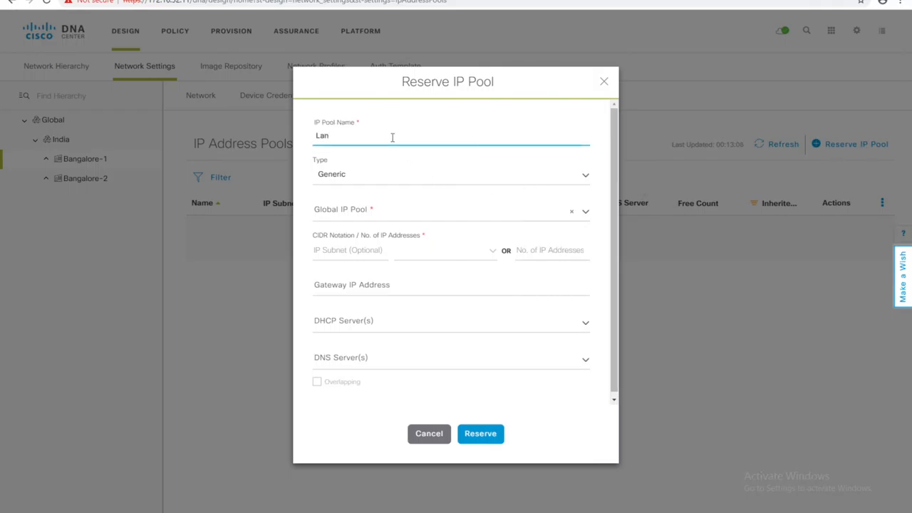
type("_Autom")
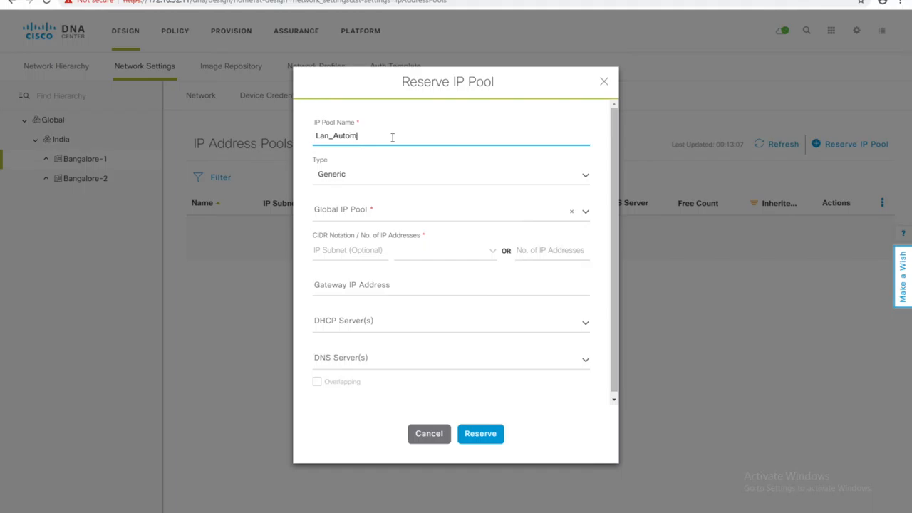
type("ation")
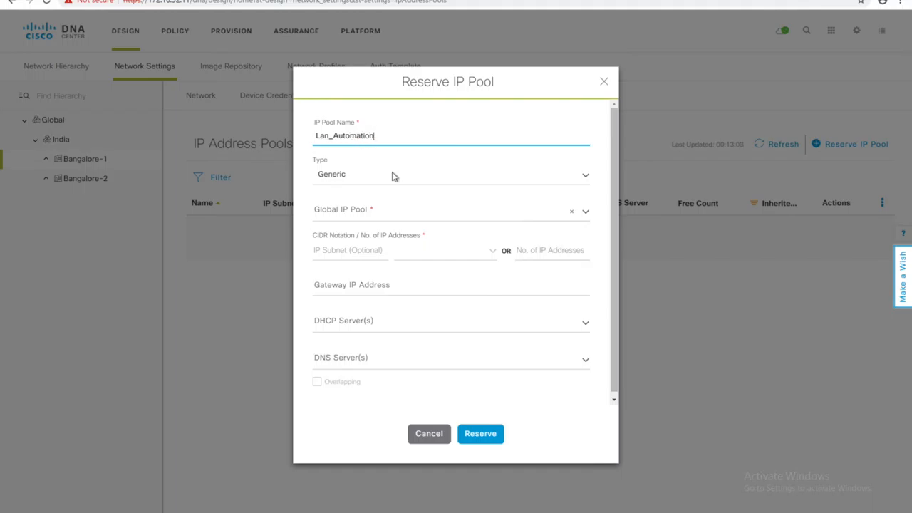
left_click(450, 173)
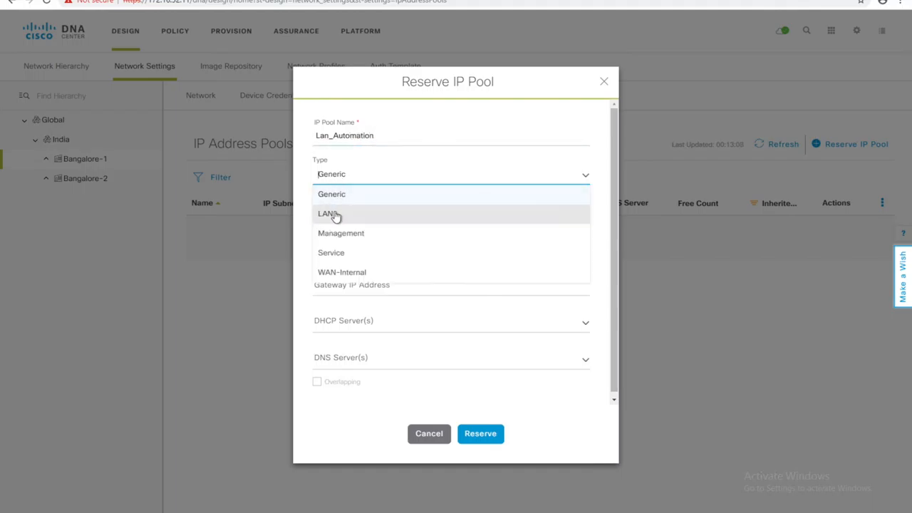
left_click(328, 213)
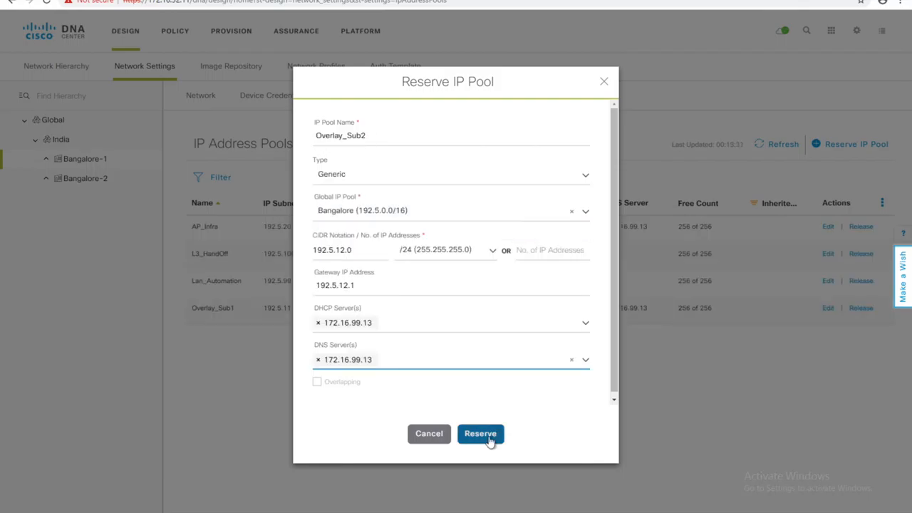
left_click(480, 434)
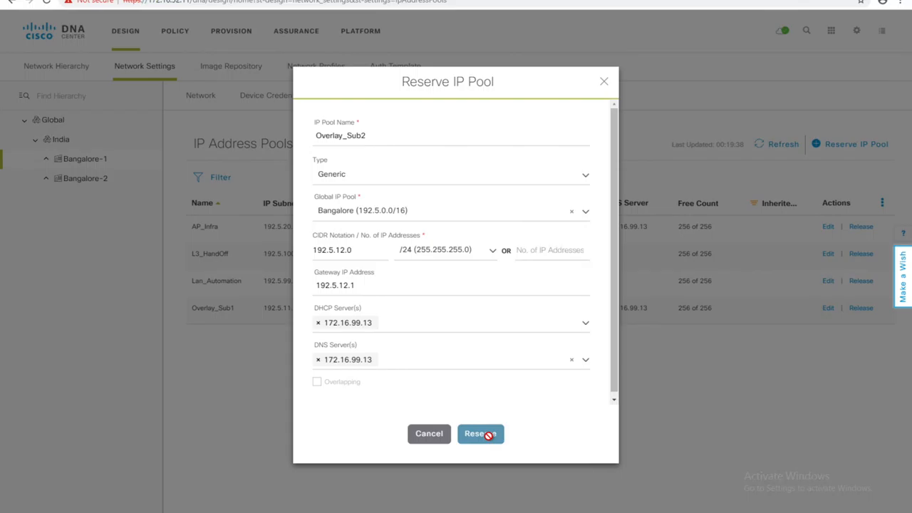
left_click(481, 433)
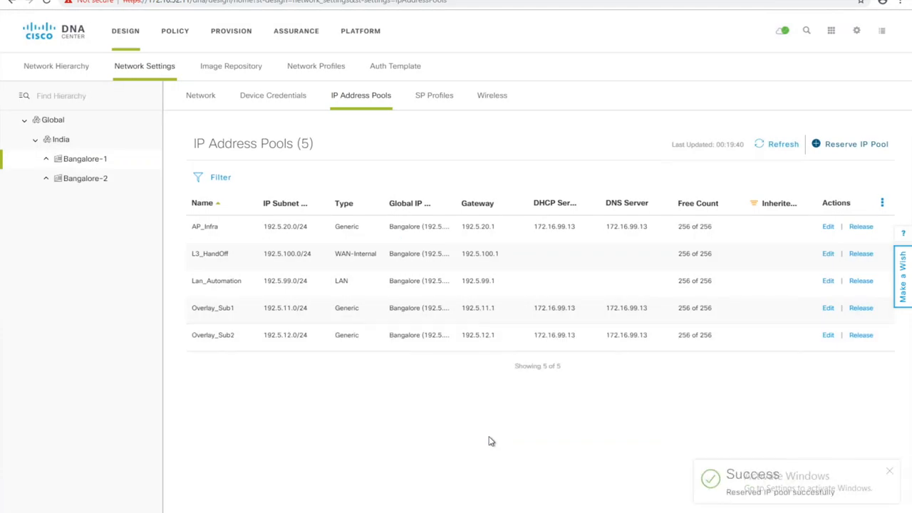